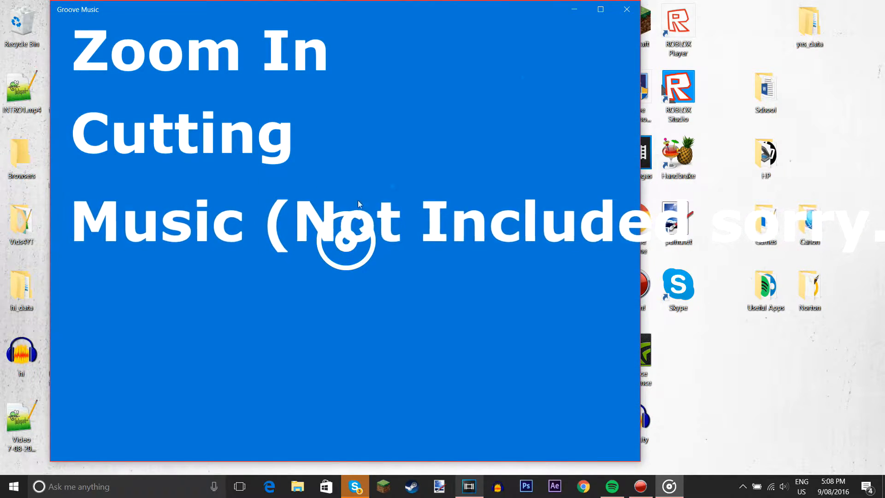
Close the Groove Music player after the intro clip, returning to the desktop
left_click(625, 10)
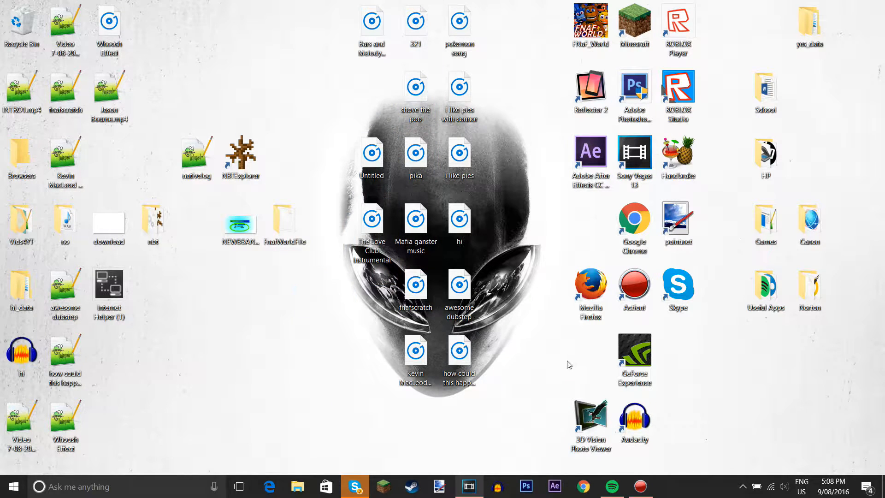
mouse_move(547, 209)
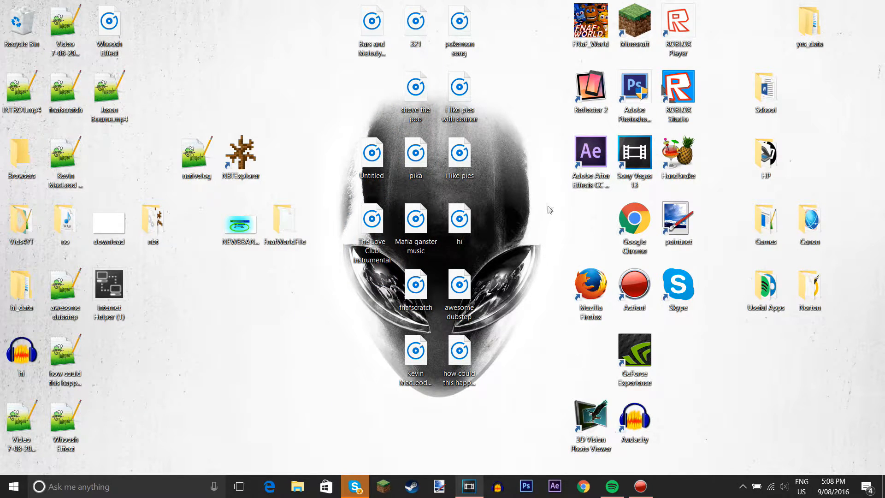
left_click(468, 486)
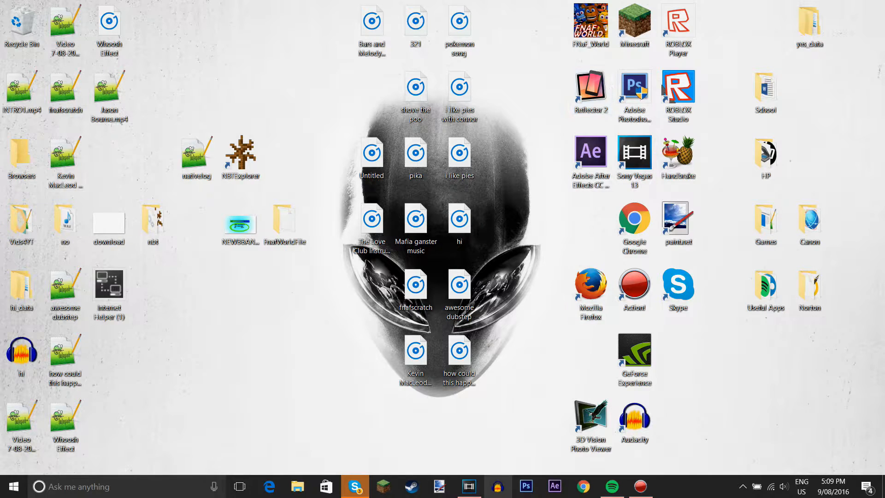
Select the newest recording in Action! and reach its output file via the context menu
left_click(639, 486)
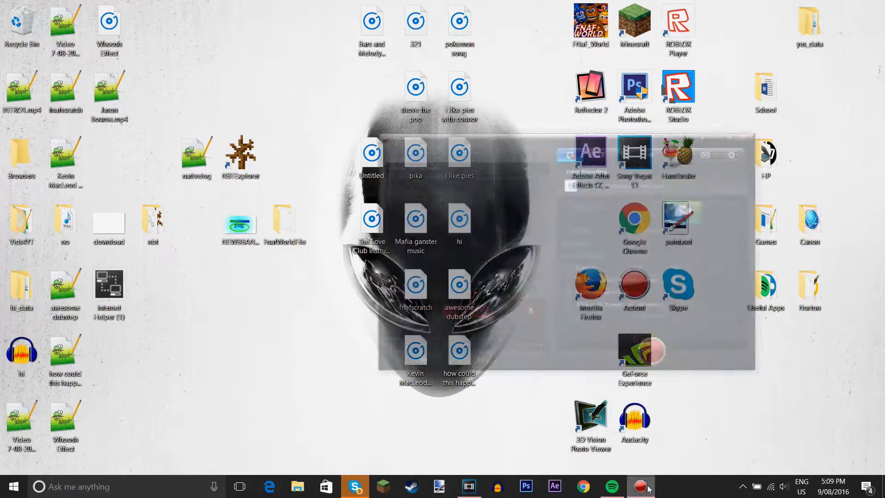
left_click(639, 486)
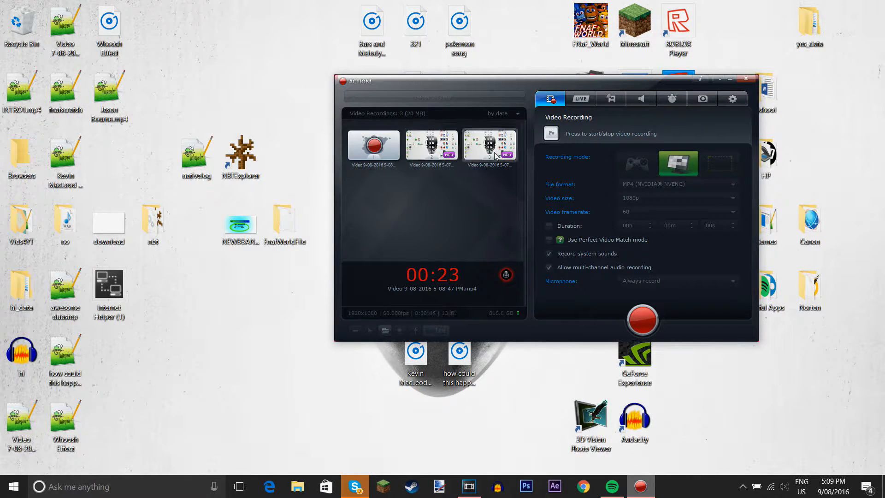
right_click(489, 144)
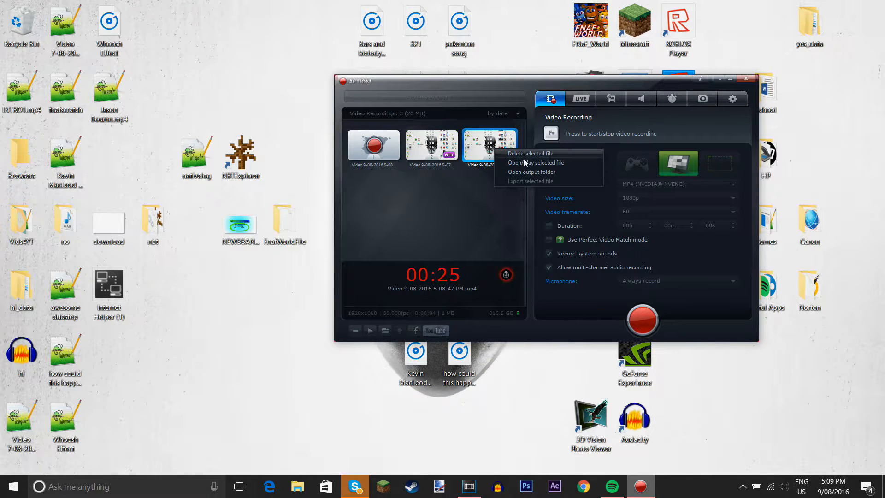
left_click(535, 162)
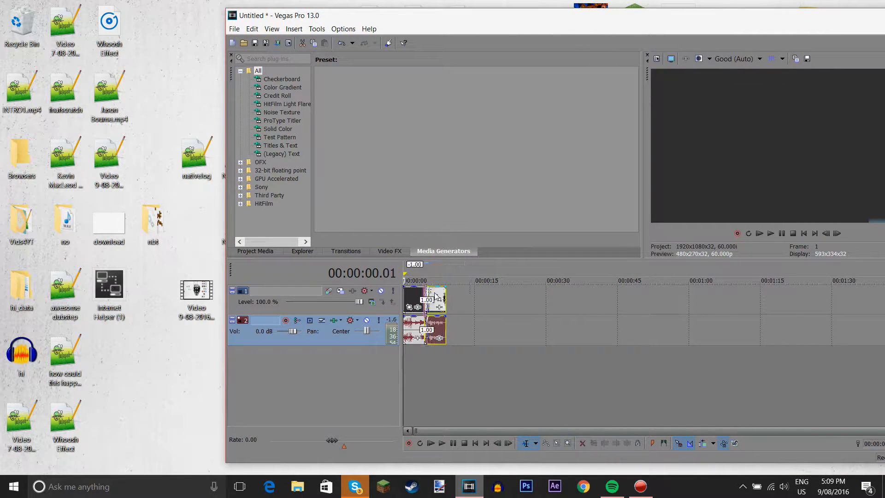
Resolve the missing-media prompt for the recorded clip so it shows online again
right_click(196, 288)
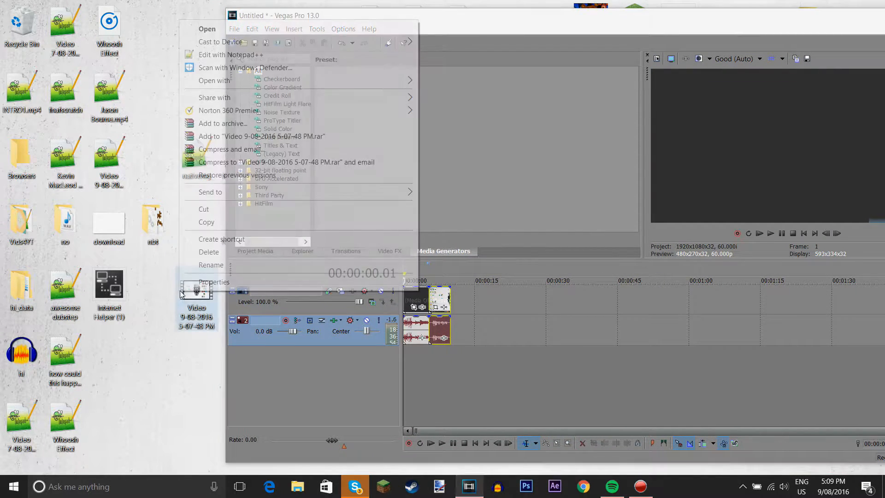
left_click(297, 267)
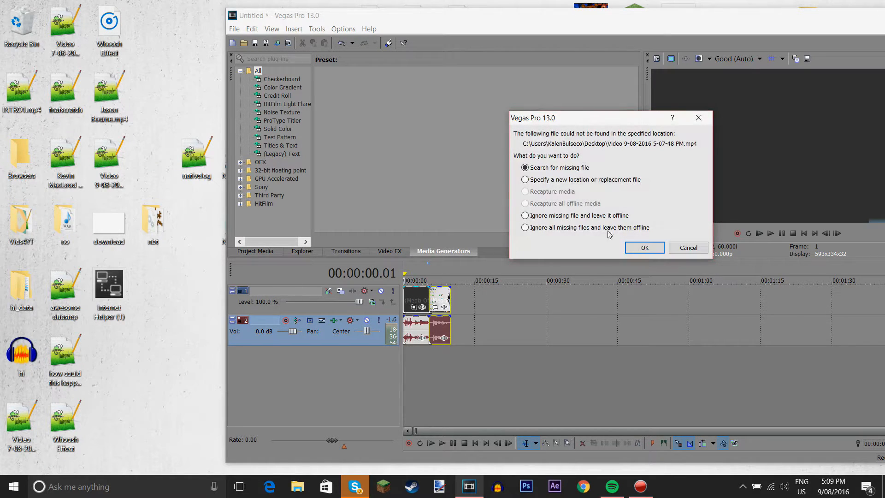
left_click(644, 247)
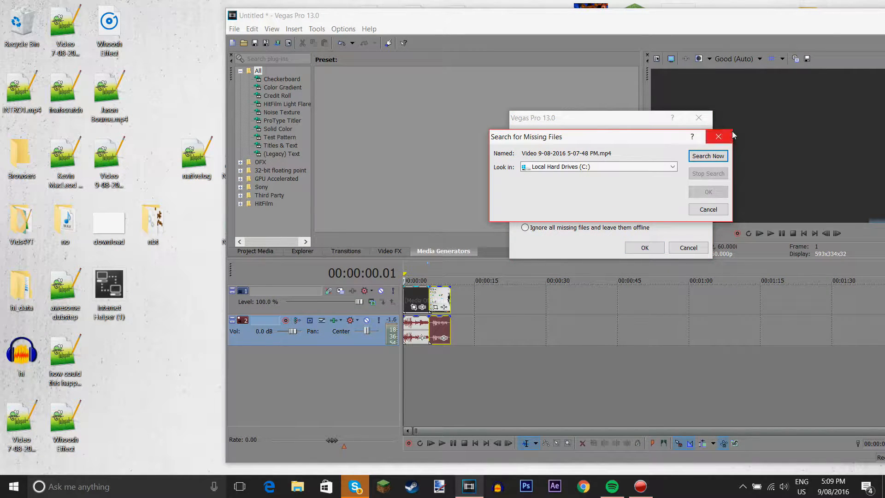
left_click(717, 137)
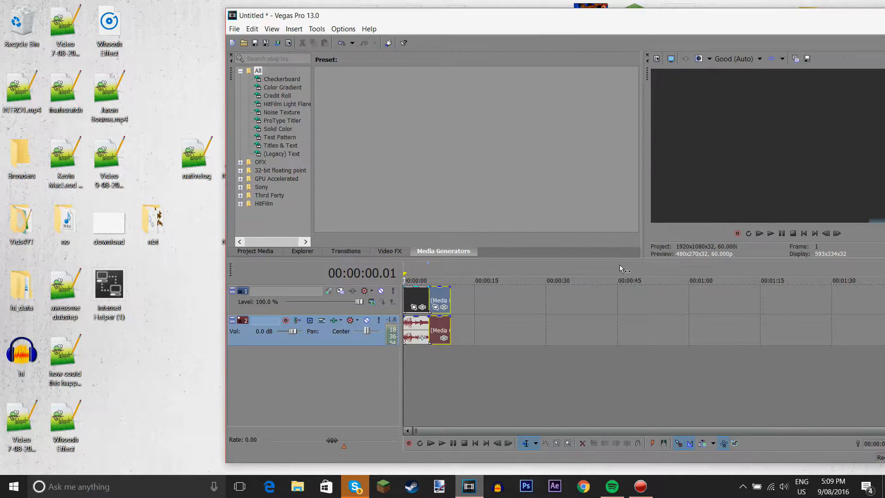
mouse_move(181, 284)
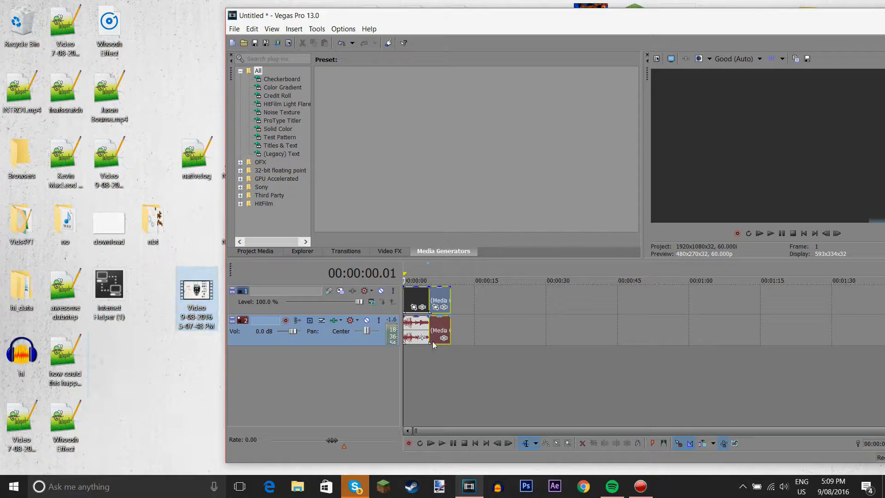
Split the timeline event into two events at the cursor
right_click(439, 330)
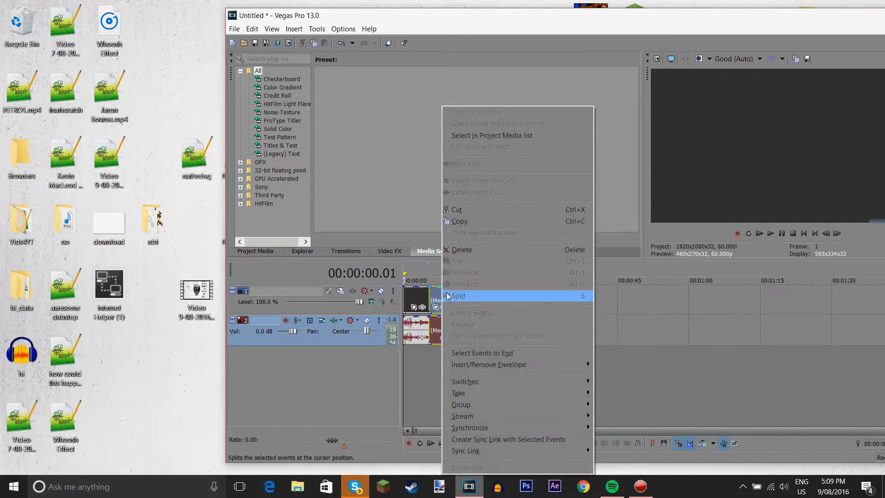
left_click(458, 295)
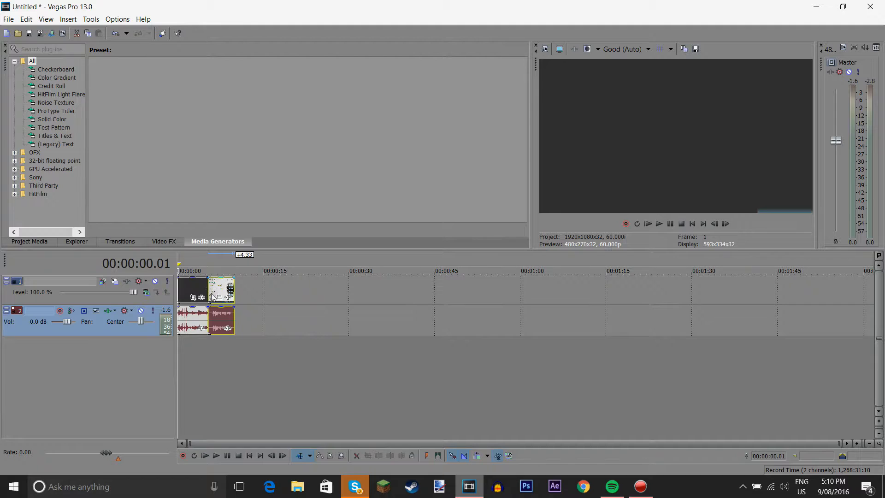
Drag the second event and its audio right to about the 16-second mark, leaving a gap
left_click_drag(221, 290, 236, 291)
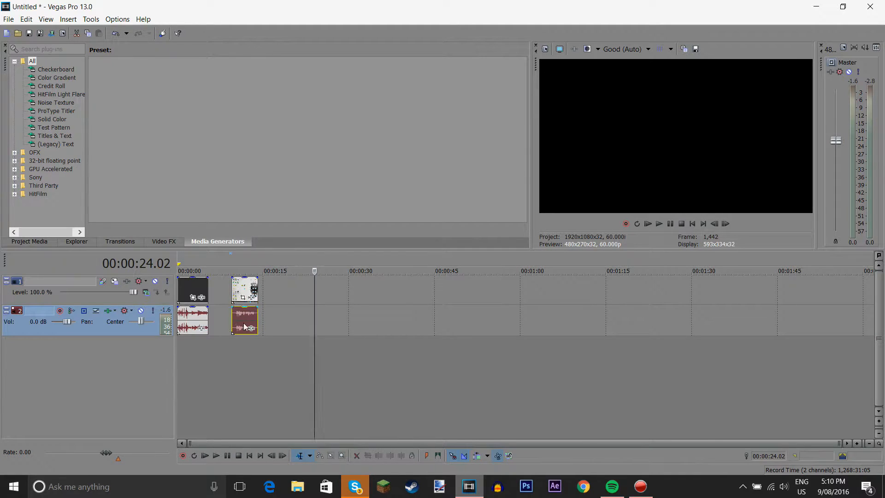
left_click_drag(244, 319, 336, 319)
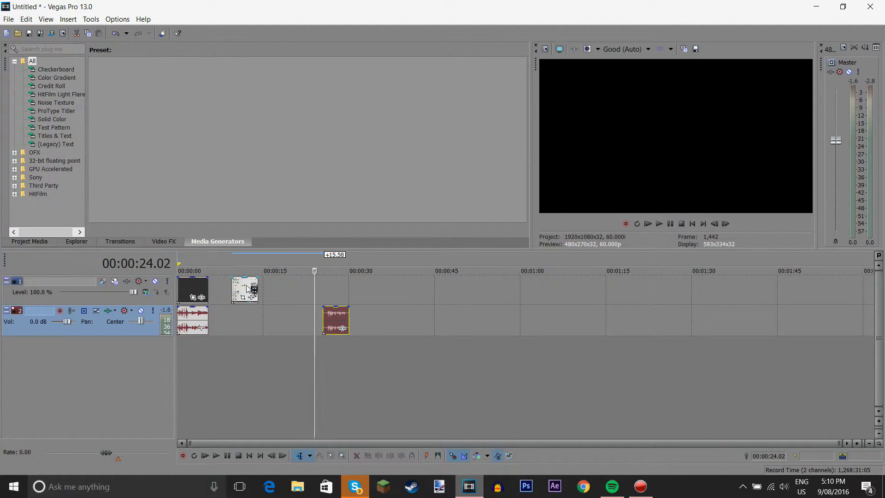
left_click_drag(336, 320, 233, 319)
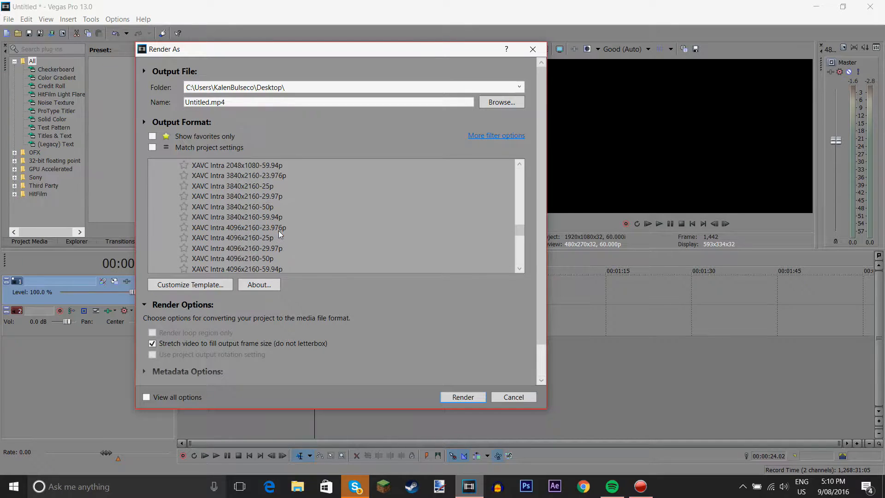
Choose the MP3 Audio Highest Quality VBR Stereo preset and decline overwriting Untitled.mp3
scroll("down", 3)
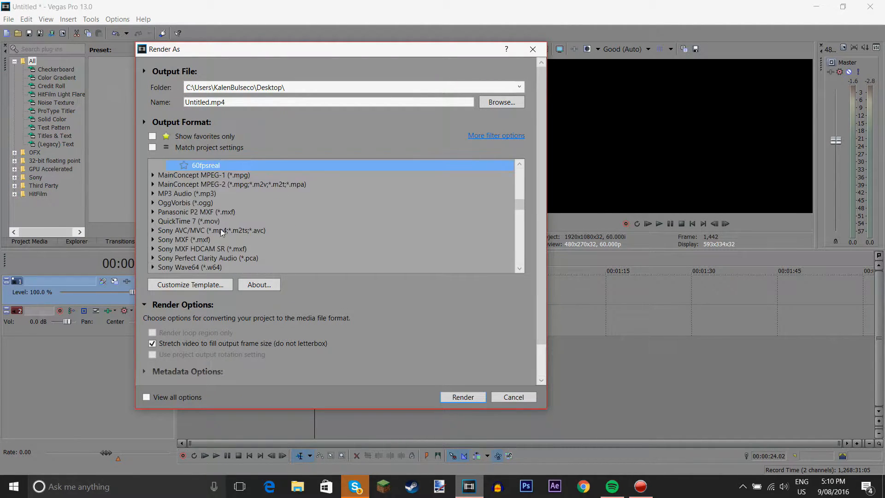
left_click(152, 220)
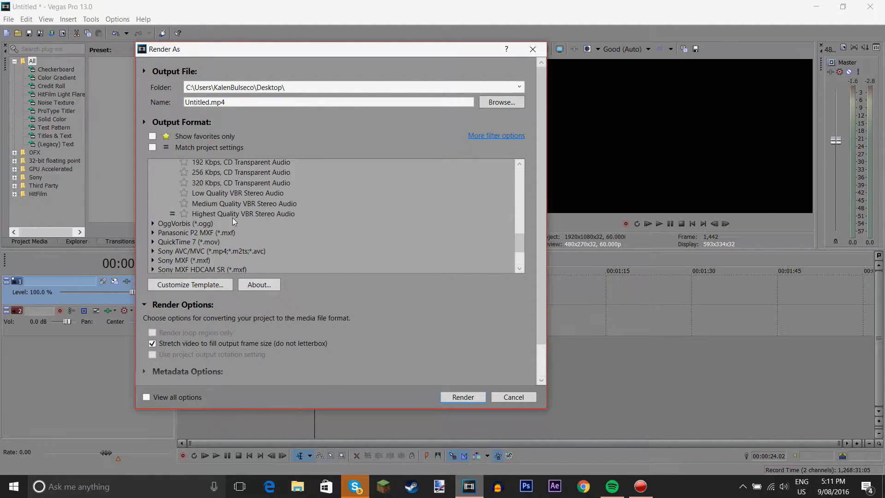
left_click(462, 396)
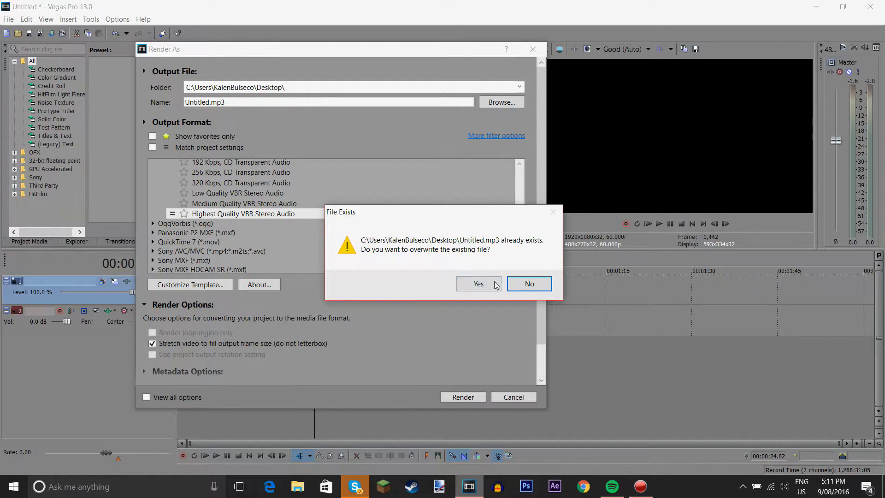
left_click(529, 283)
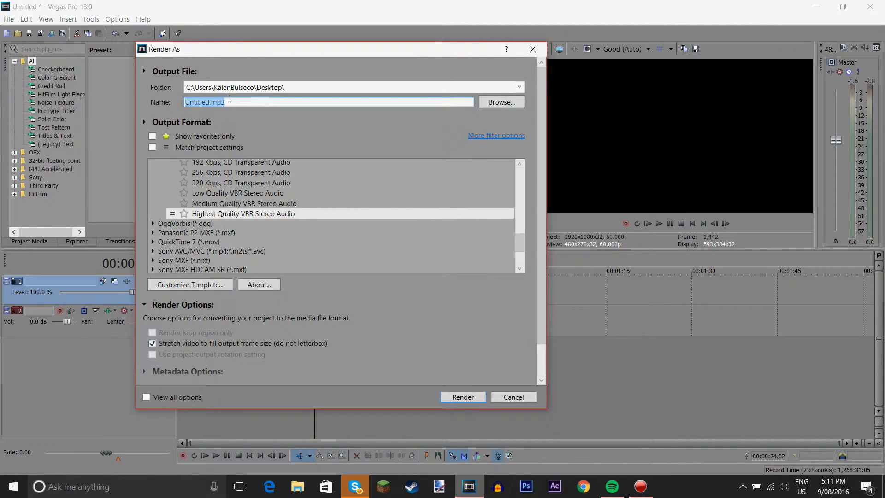
Name the output test.mp3 on the desktop, render it and dismiss the completion notice
left_click(206, 102)
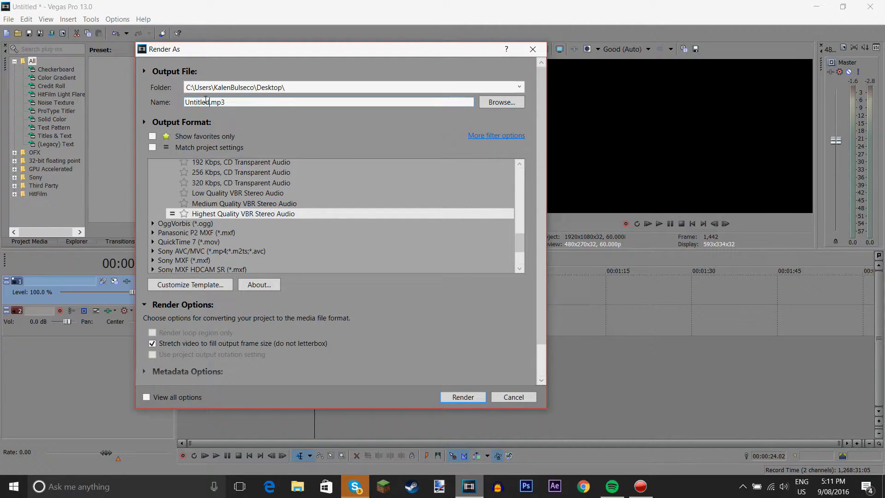
type("etst")
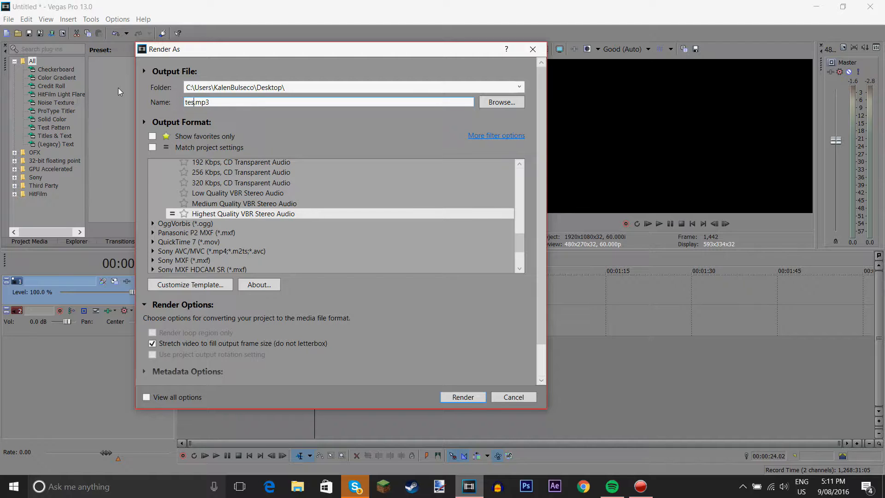
left_click(462, 396)
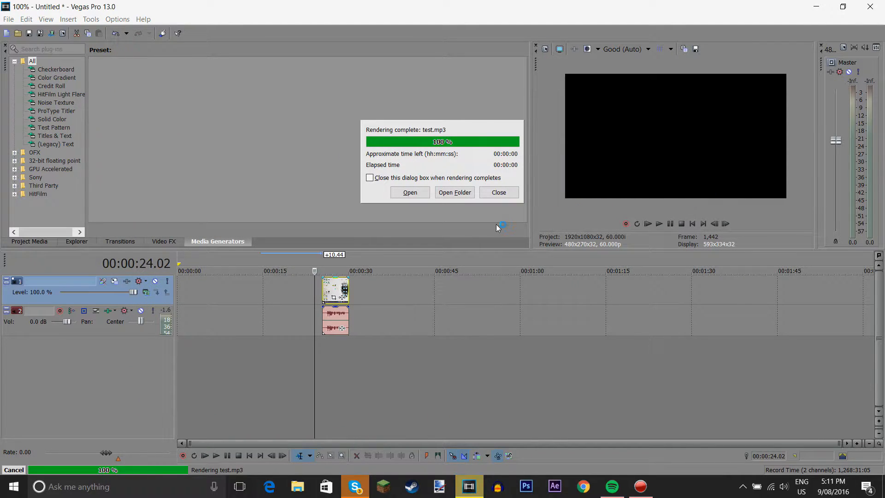
left_click(497, 192)
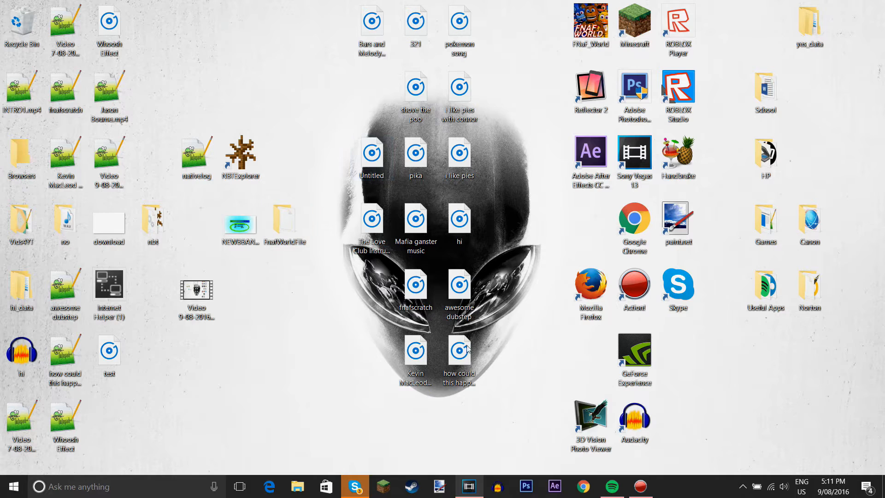
mouse_move(150, 428)
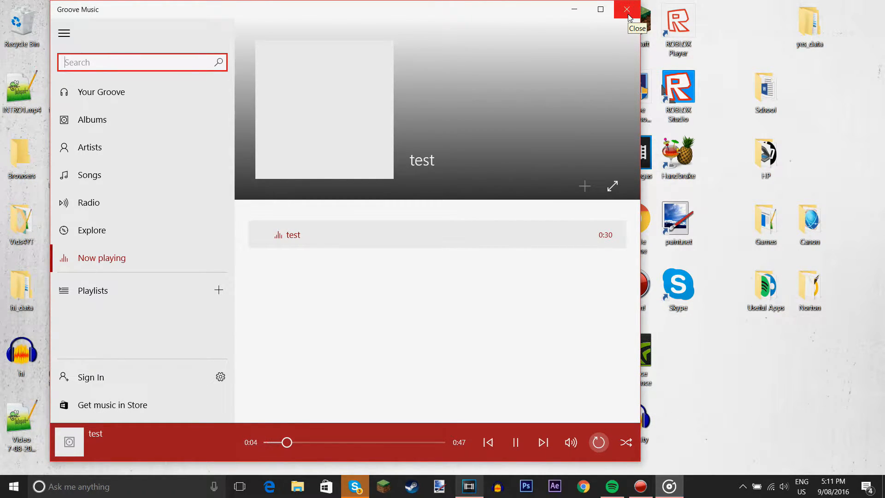
Close Groove Music after previewing test.mp3 and bring up Audacity
left_click(624, 9)
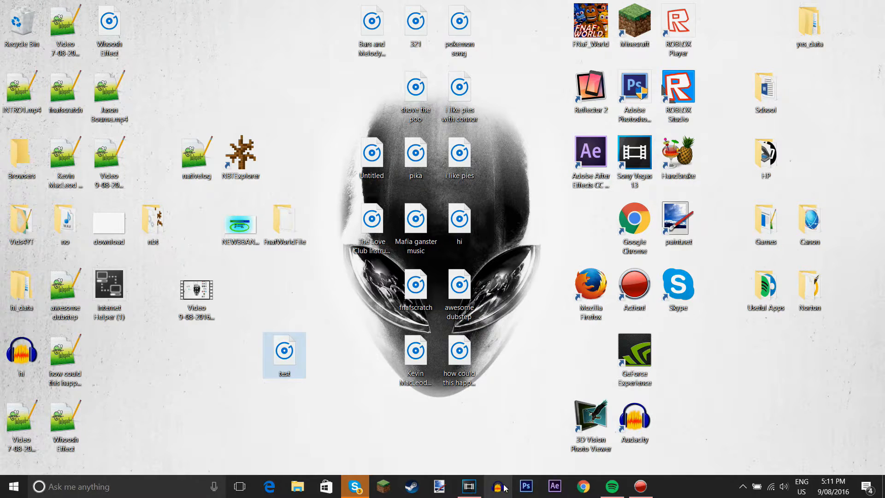
left_click(497, 486)
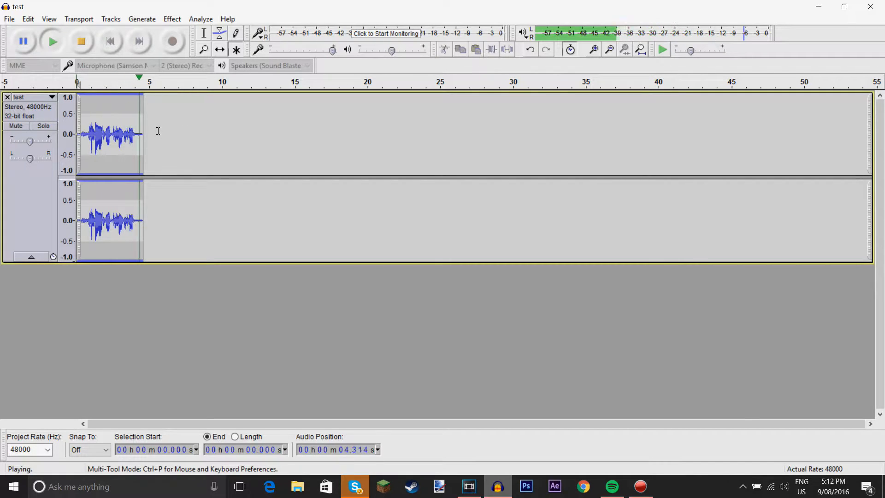
Stop playback and apply the Equalization effect with the Bass Boost curve
left_click(81, 41)
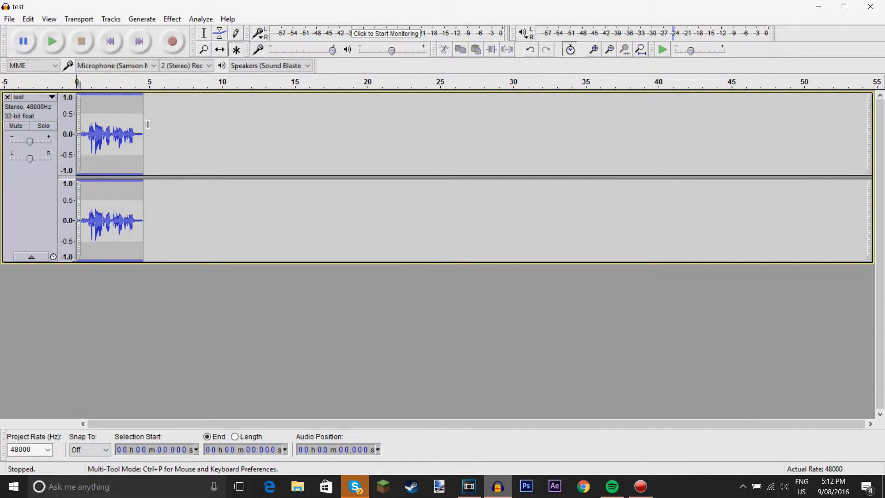
left_click(172, 19)
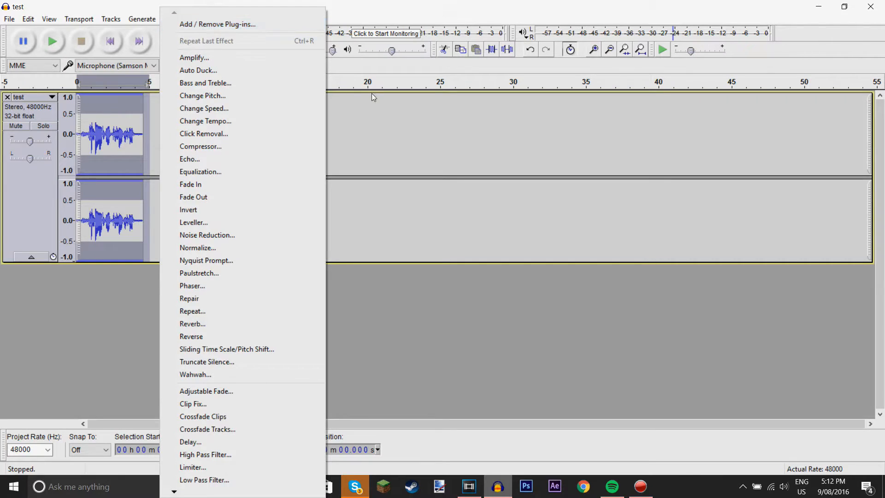
mouse_move(229, 107)
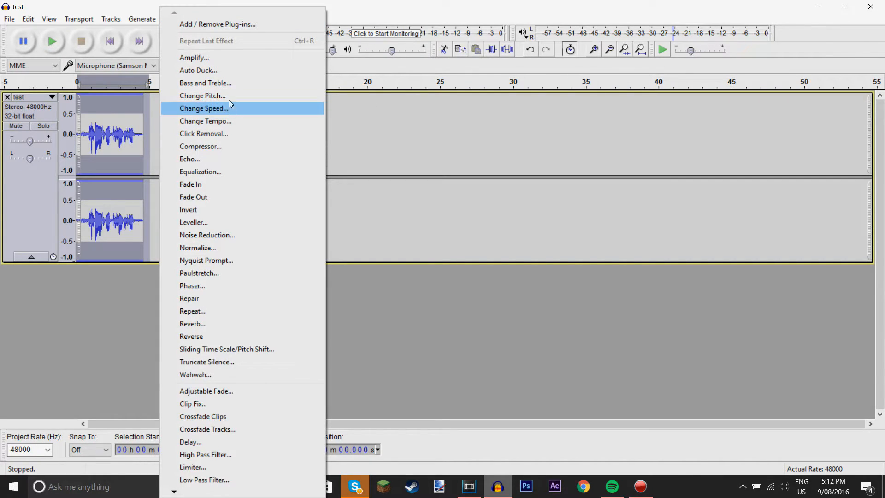
mouse_move(221, 260)
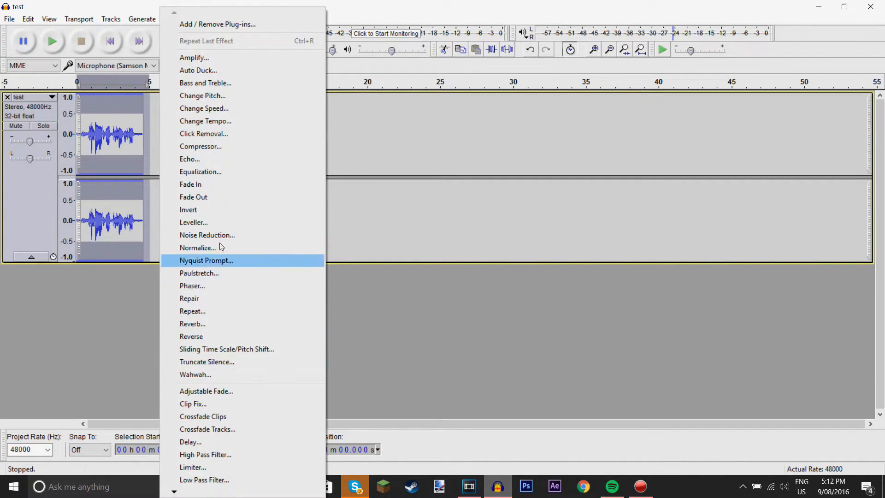
left_click(200, 171)
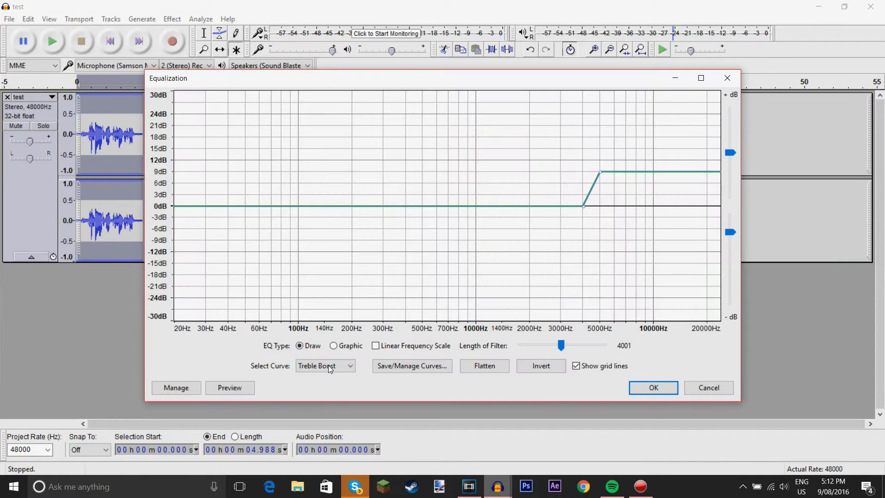
left_click(325, 366)
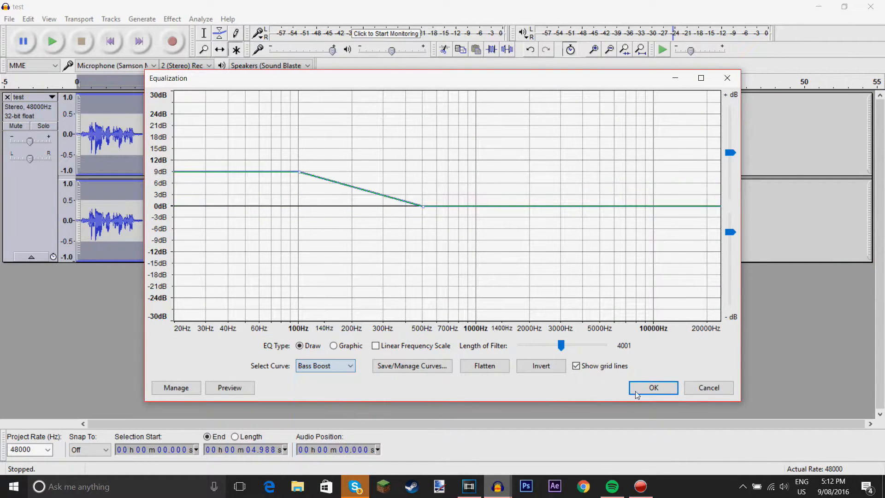
left_click(652, 388)
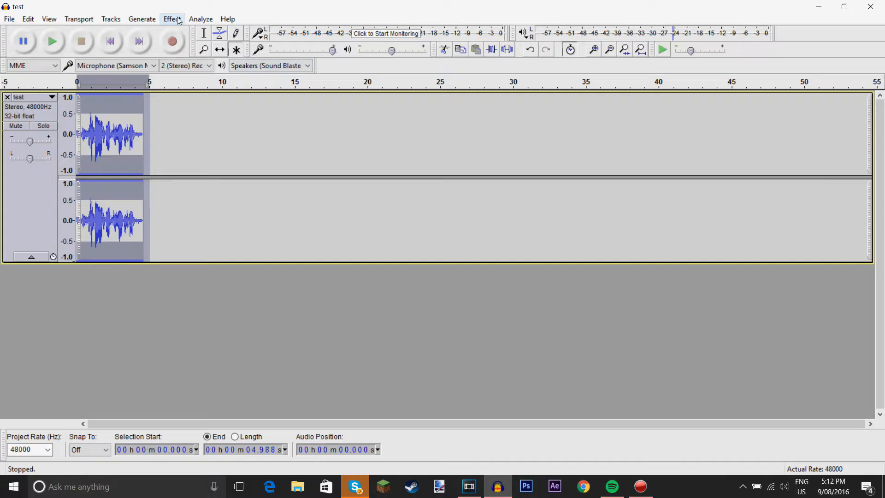
Reopen Equalization, switch to the Treble Boost curve and confirm
left_click(171, 18)
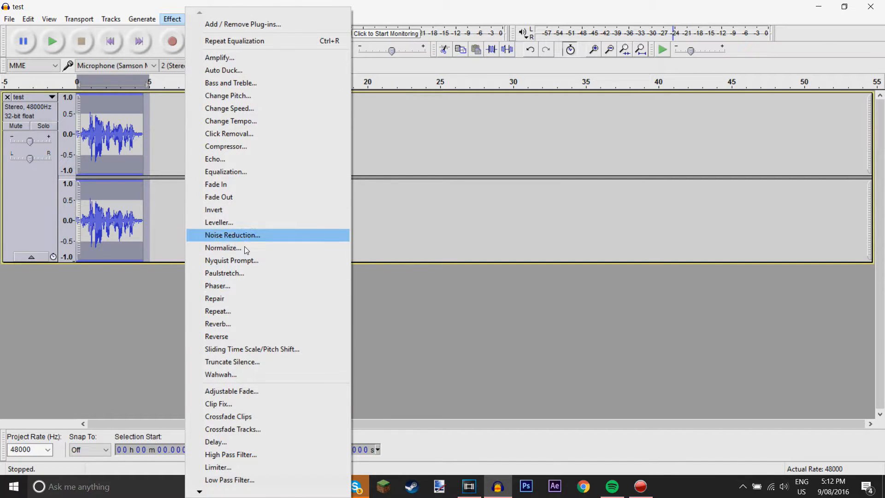
left_click(226, 171)
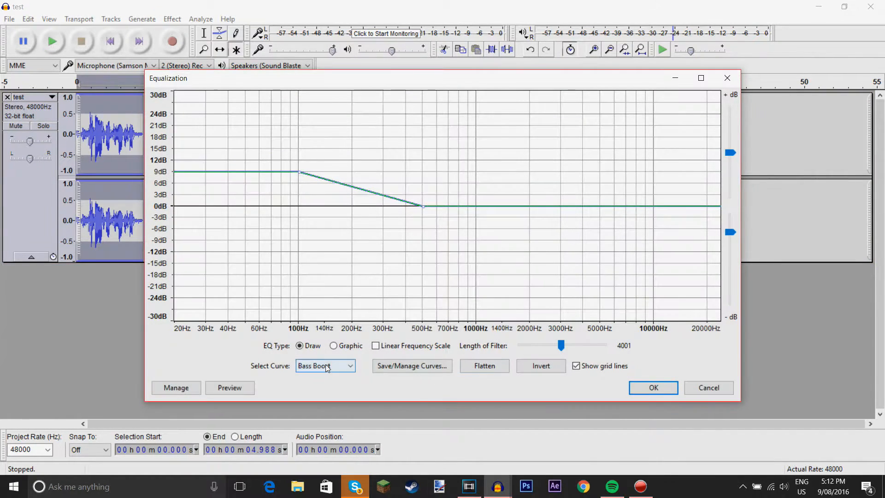
left_click(326, 366)
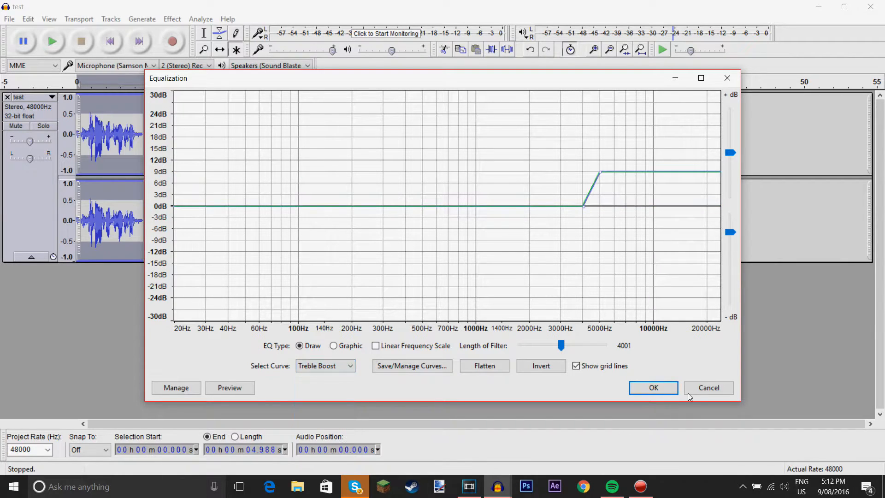
left_click(652, 388)
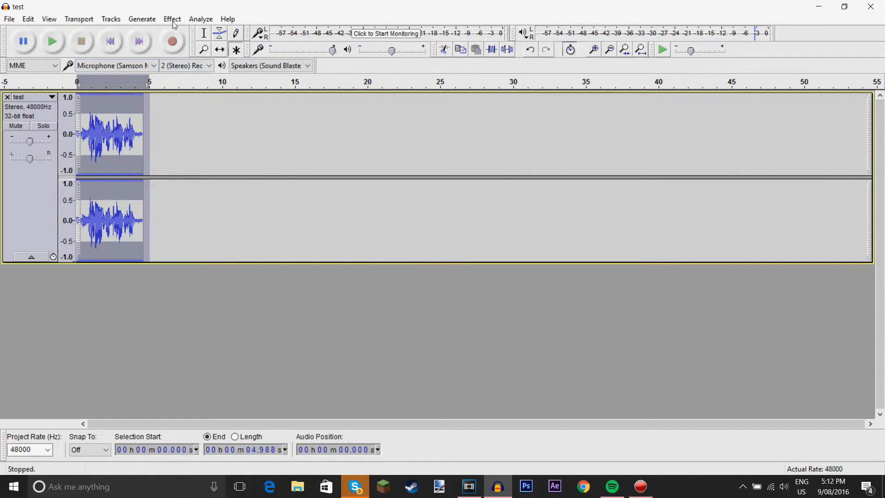
Apply the Amplify effect at -0.5 dB and play back the quieter clip
left_click(173, 18)
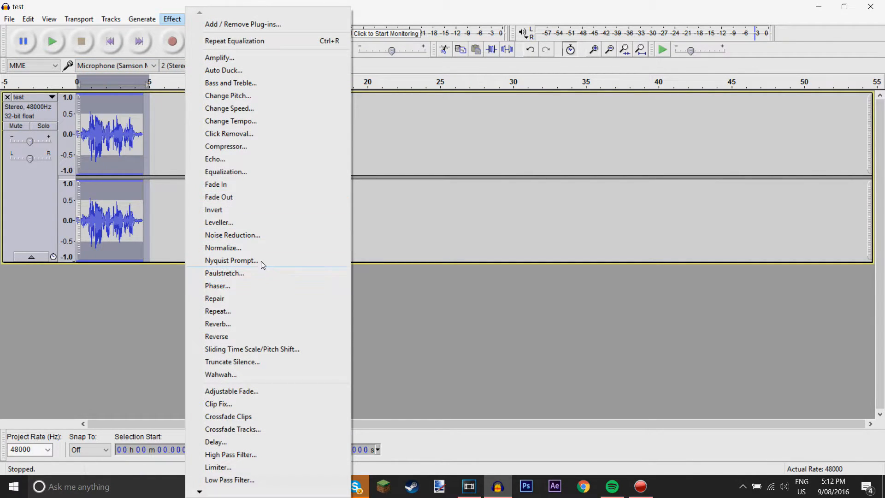
mouse_move(235, 298)
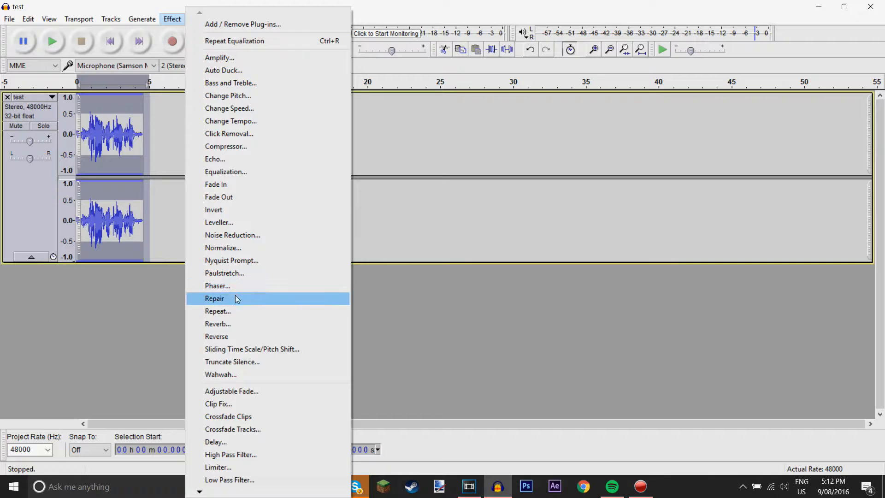
mouse_move(241, 83)
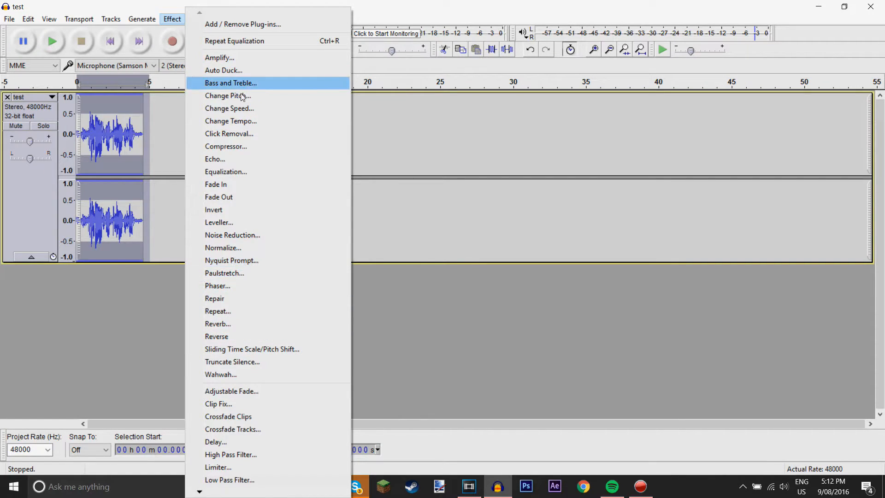
mouse_move(269, 57)
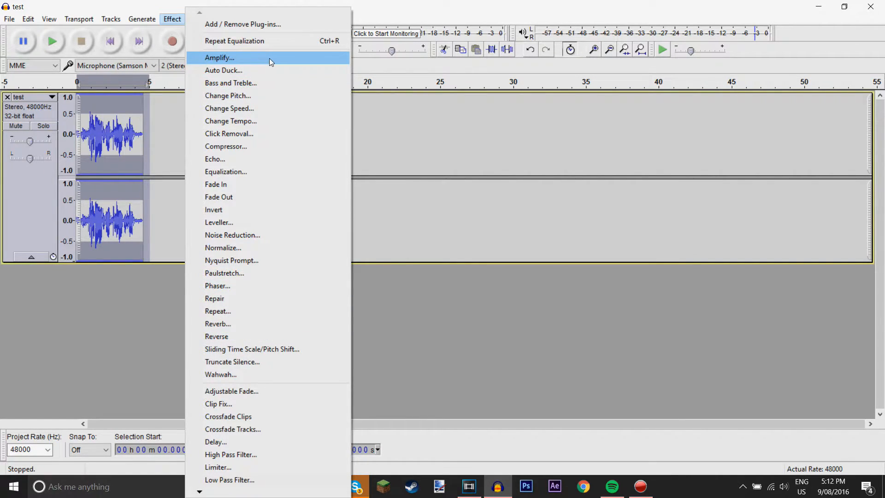
left_click(219, 57)
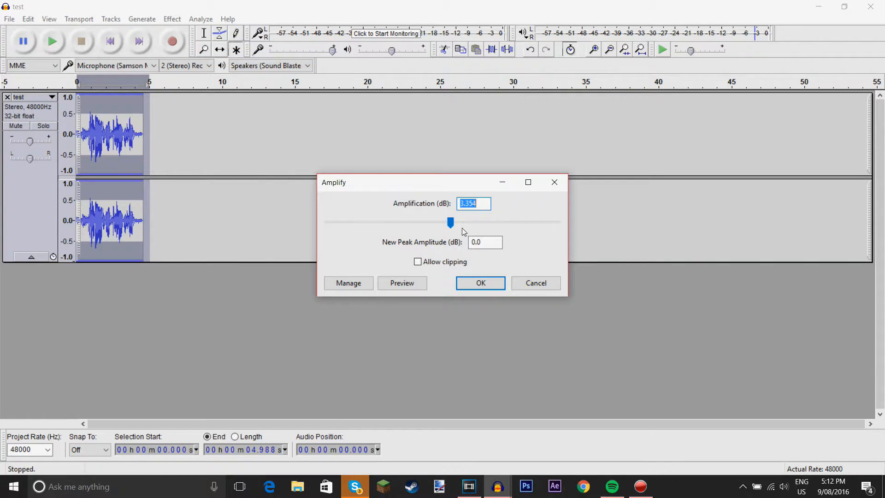
left_click_drag(451, 222, 453, 222)
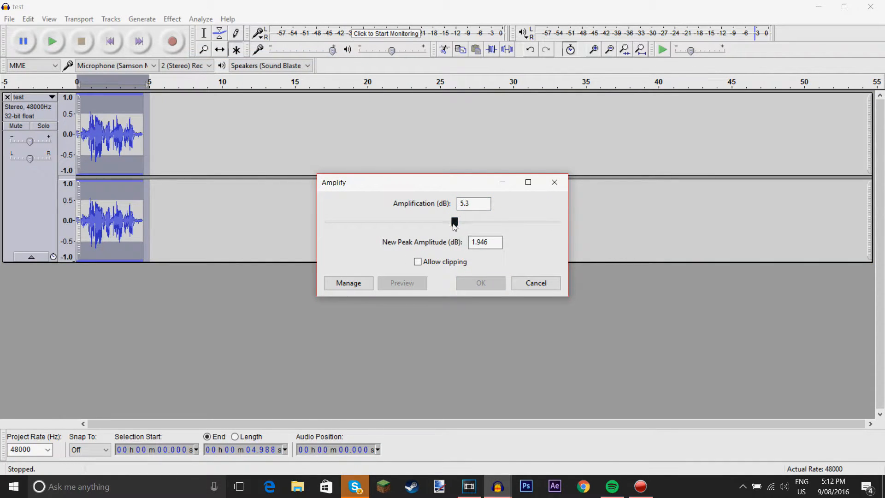
left_click_drag(454, 221, 441, 221)
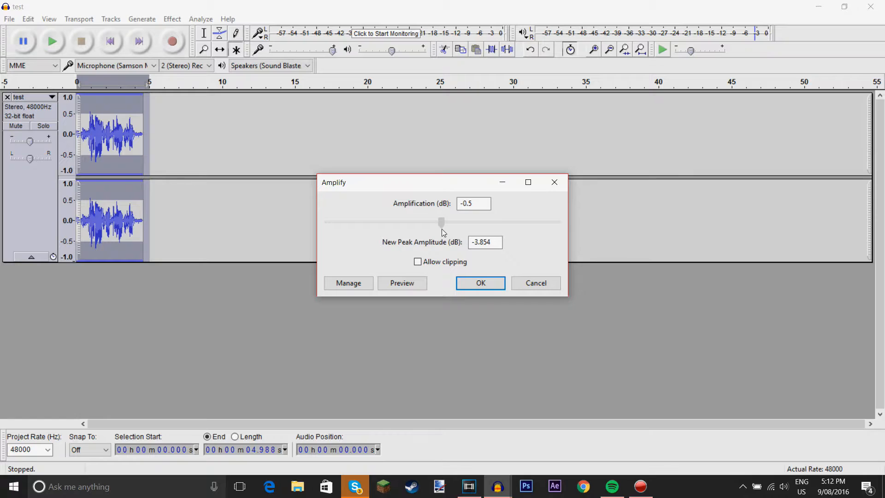
left_click(479, 283)
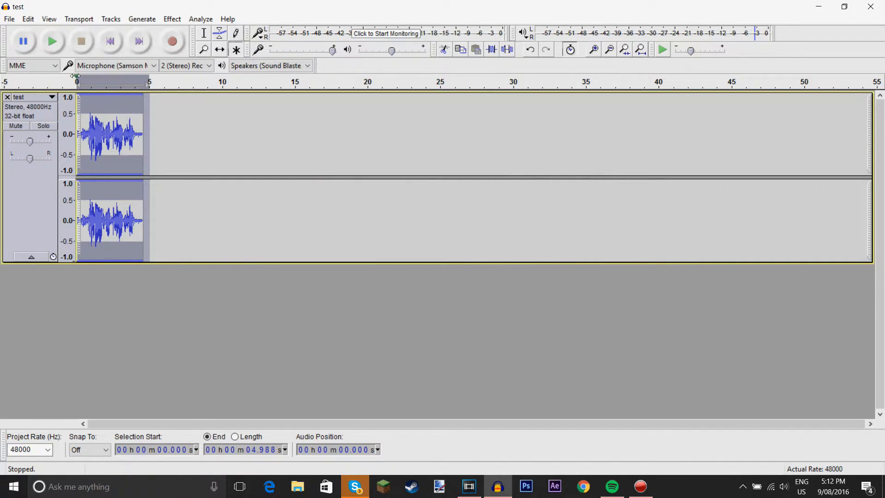
left_click(52, 41)
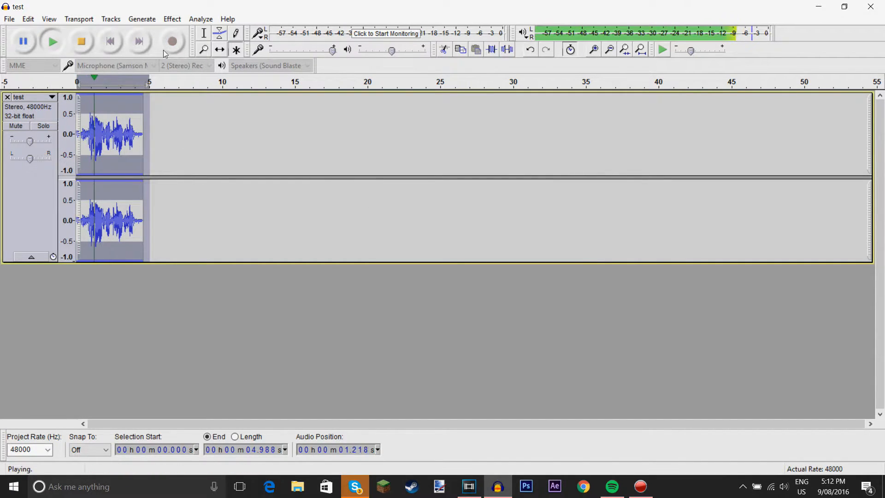
Apply the Compressor effect with default -18 dB threshold and 2:1 ratio
left_click(173, 19)
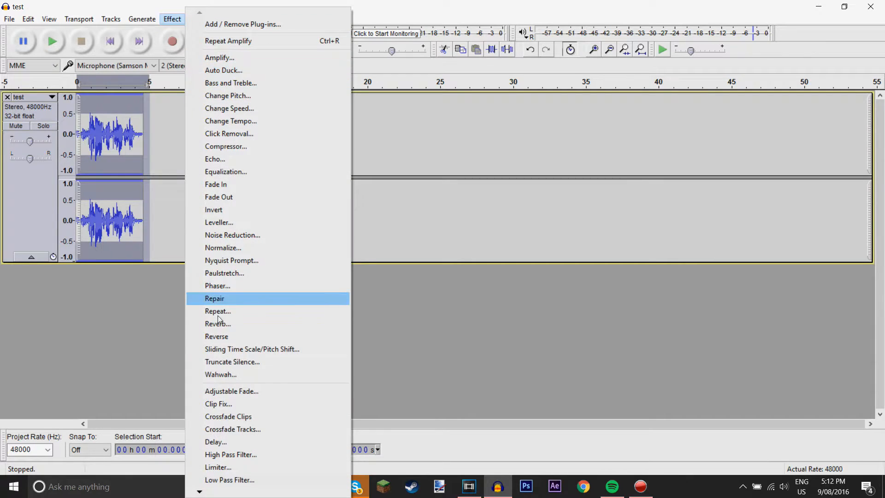
mouse_move(234, 185)
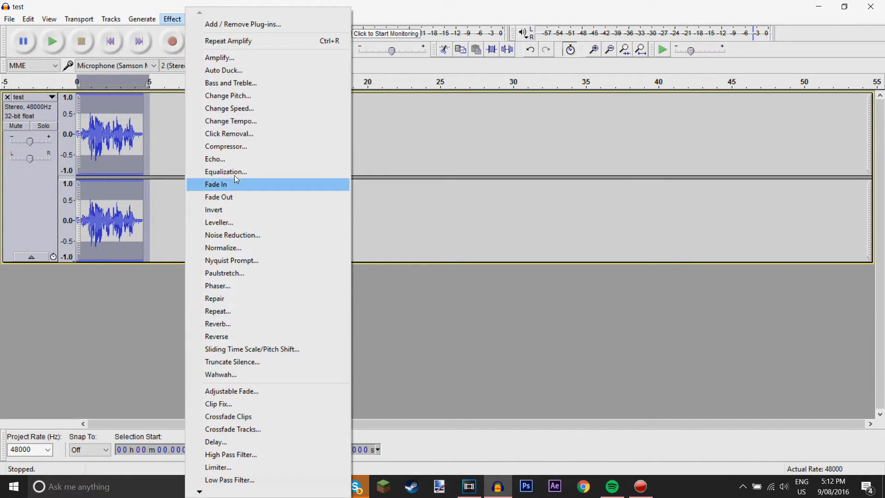
mouse_move(265, 235)
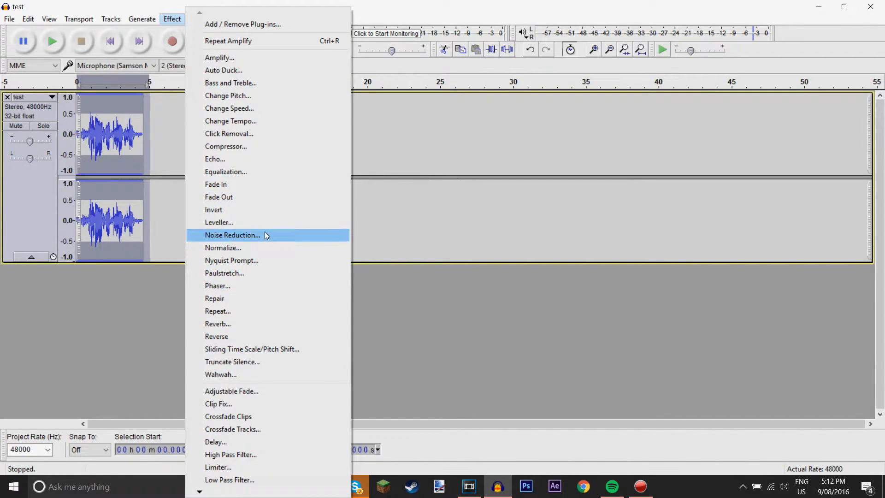
mouse_move(257, 212)
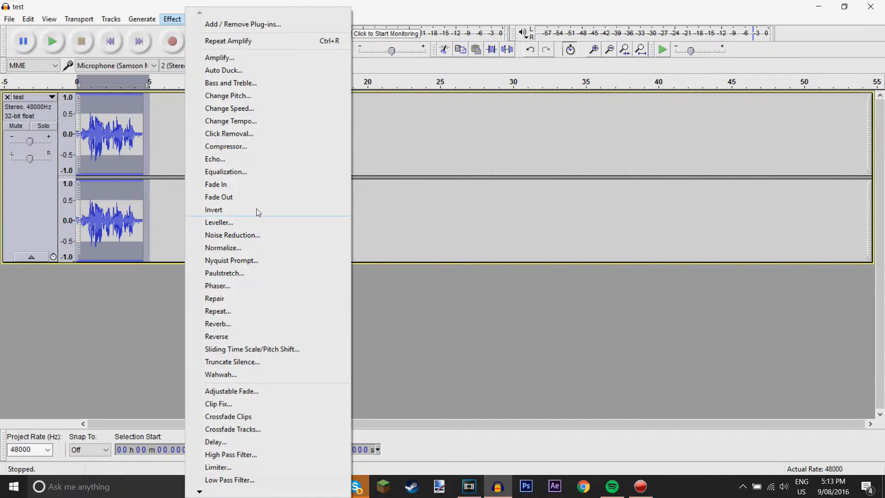
mouse_move(217, 336)
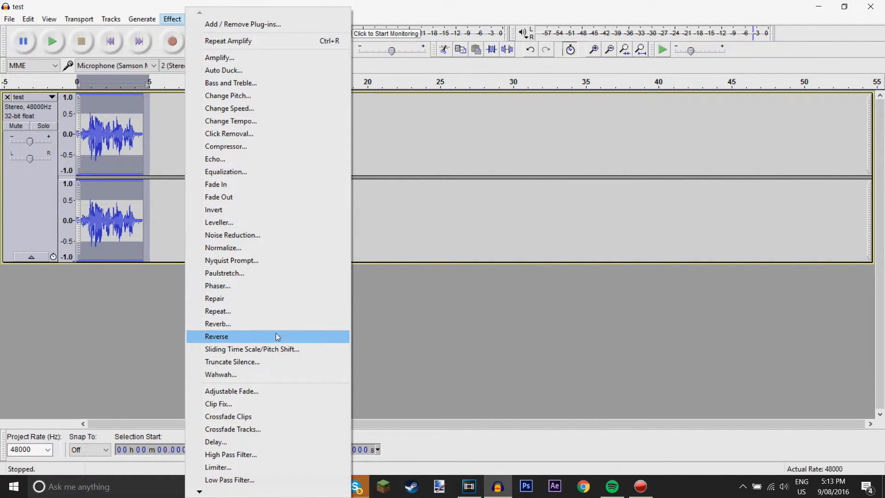
mouse_move(266, 454)
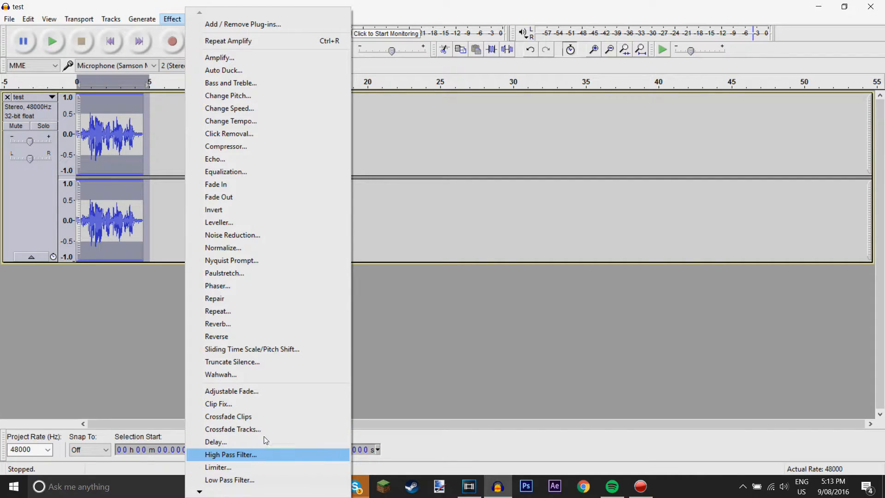
mouse_move(351, 169)
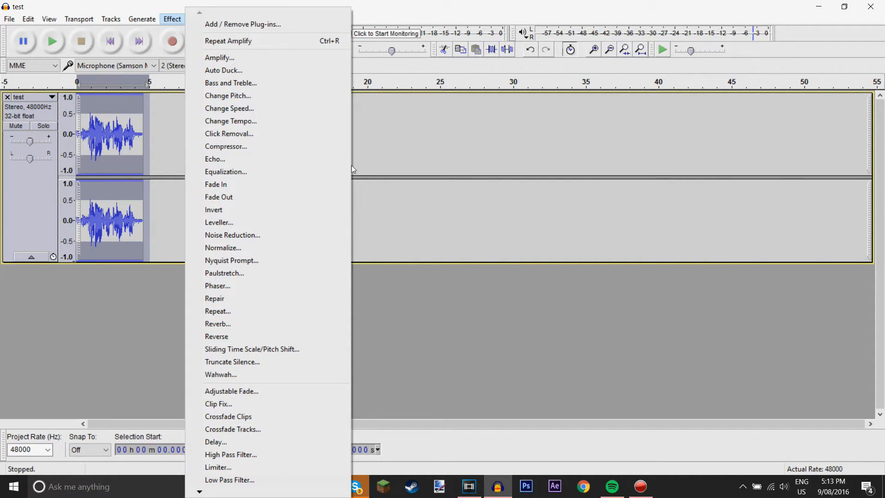
left_click(226, 147)
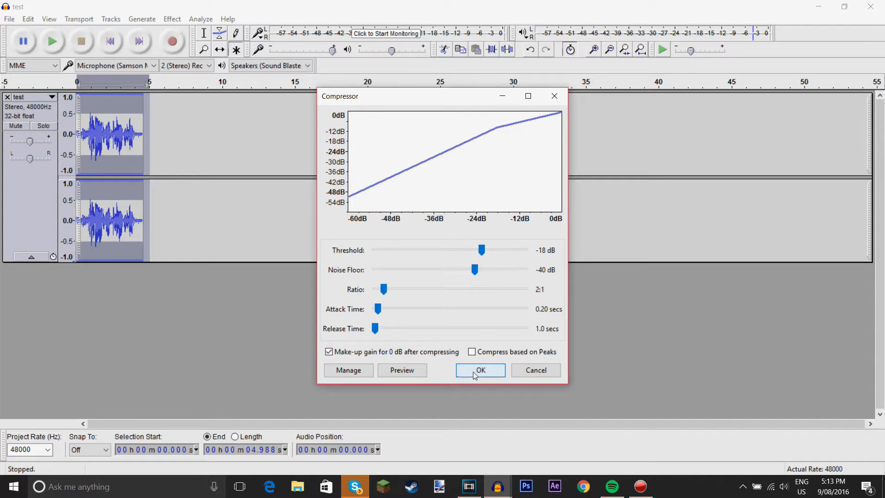
left_click(479, 369)
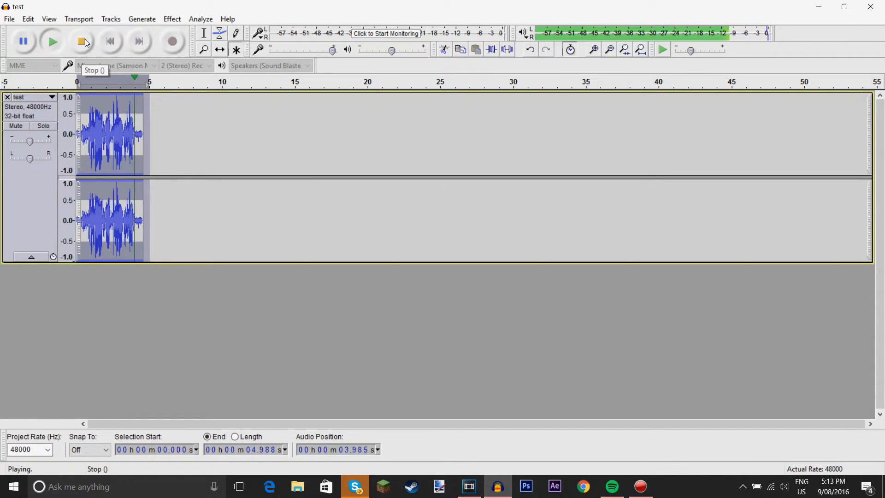
Export the cleaned audio to the desktop as test and return to the Vegas project
left_click(10, 18)
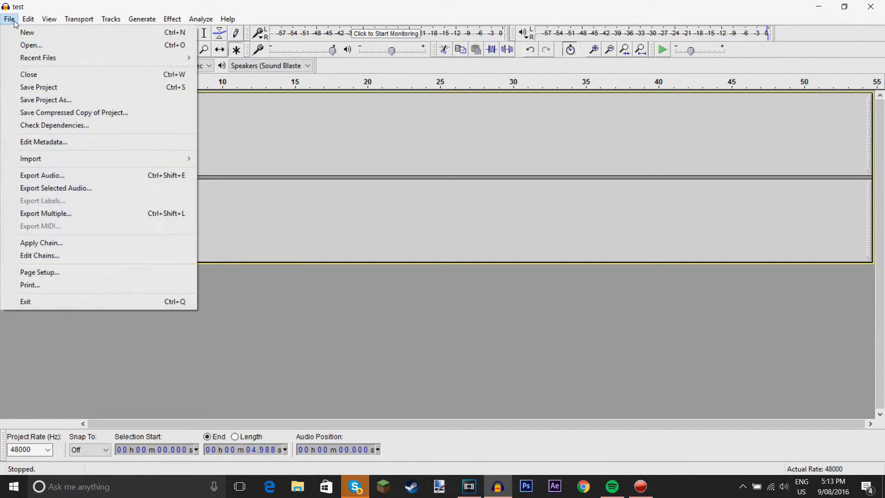
mouse_move(42, 175)
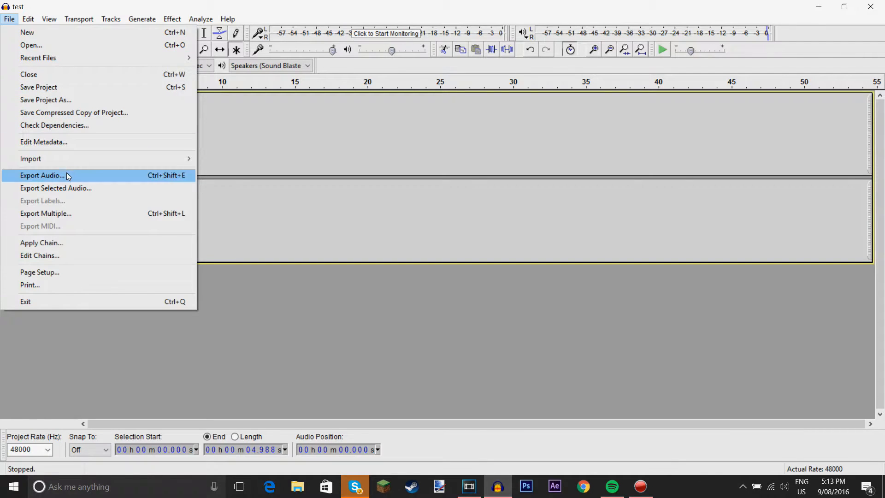
left_click(41, 175)
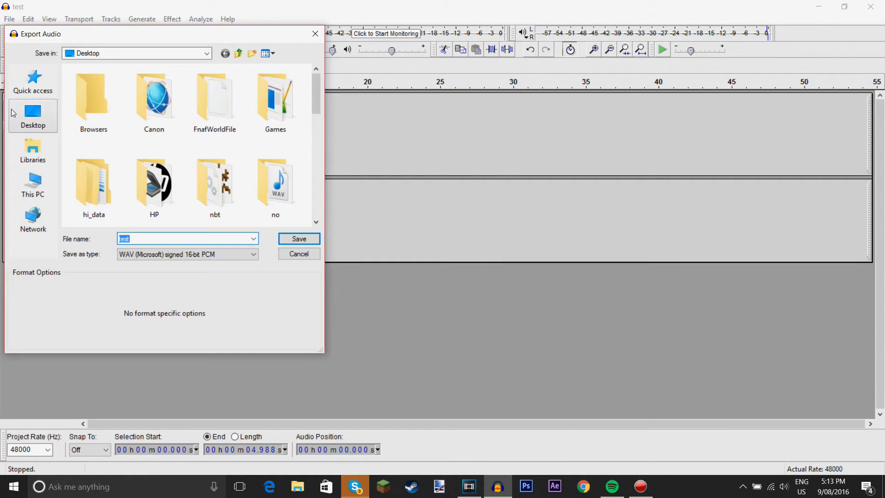
left_click(299, 238)
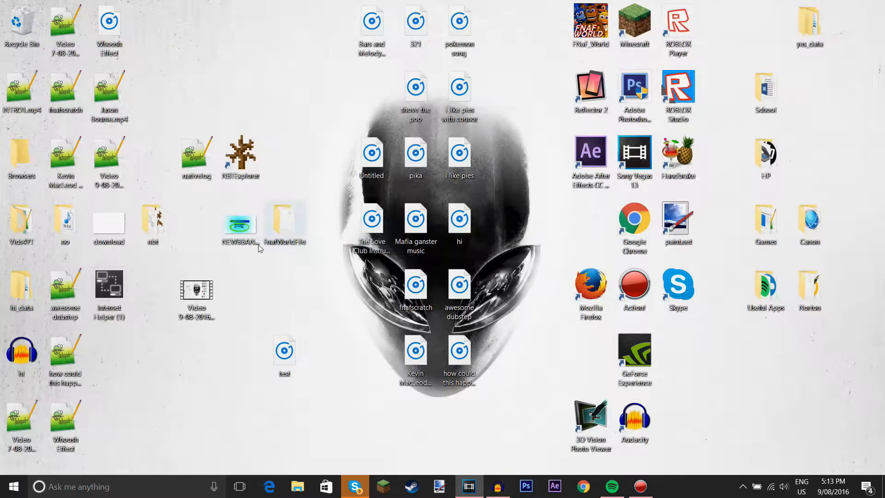
right_click(109, 350)
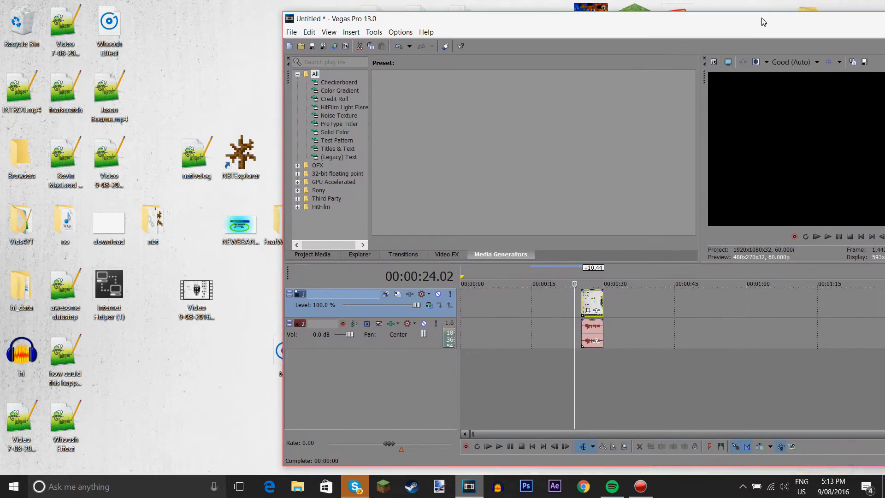
Maximize Vegas and drag the voice clip back to about the 23-second mark
right_click(591, 332)
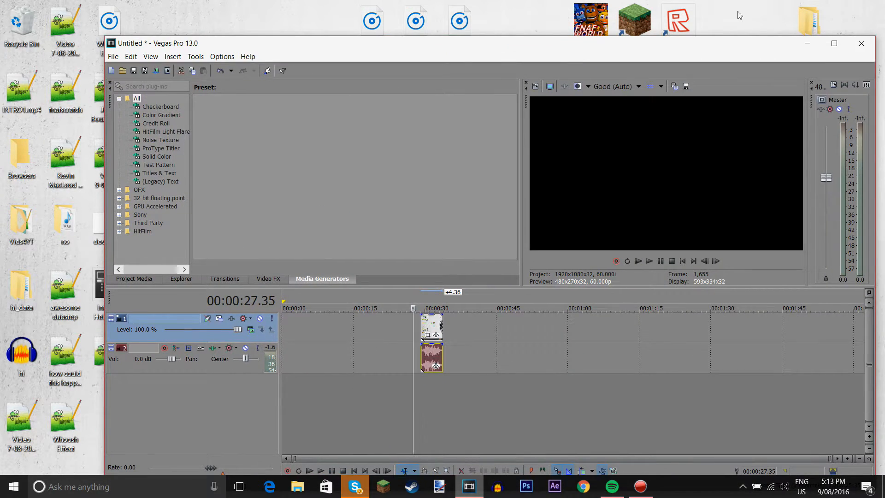
left_click(833, 44)
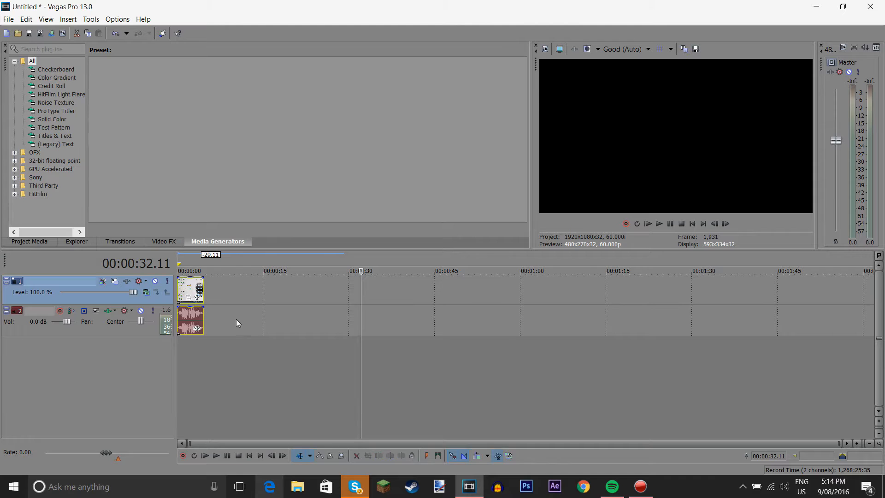
left_click(296, 270)
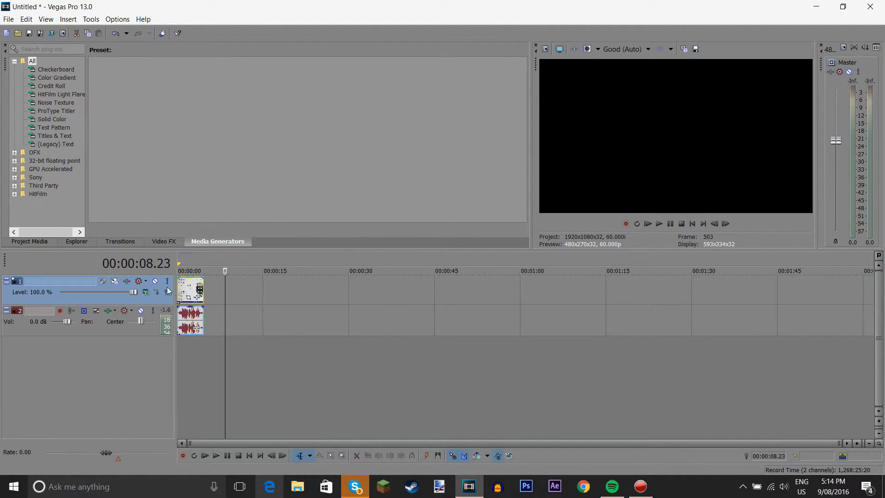
left_click_drag(190, 290, 366, 264)
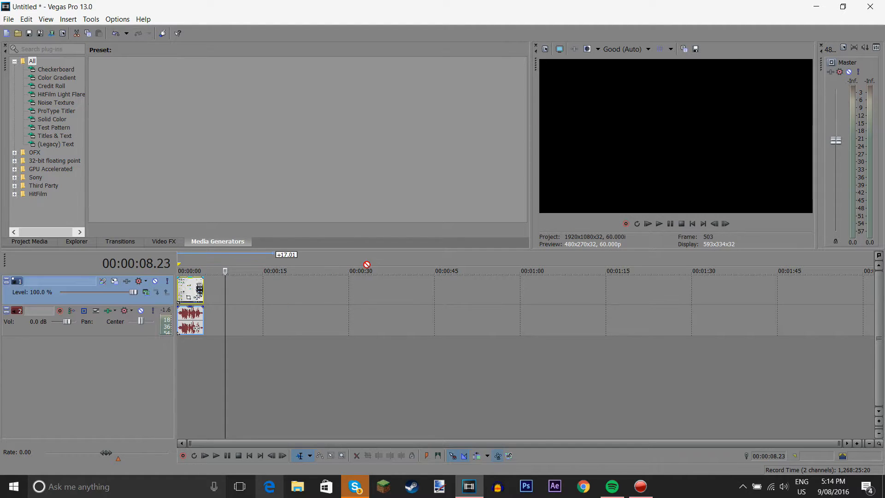
left_click_drag(190, 305, 322, 305)
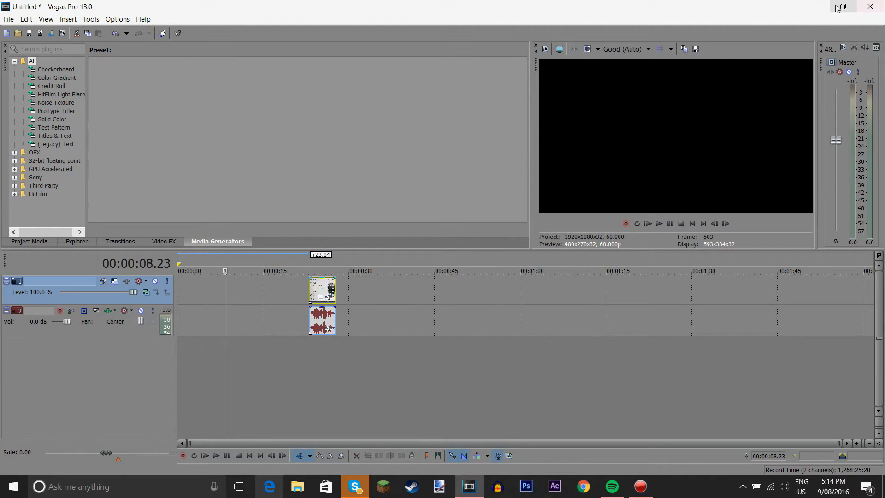
Bring a video from the Vids4YT folder onto the timeline start, voice clip following it
left_click(842, 6)
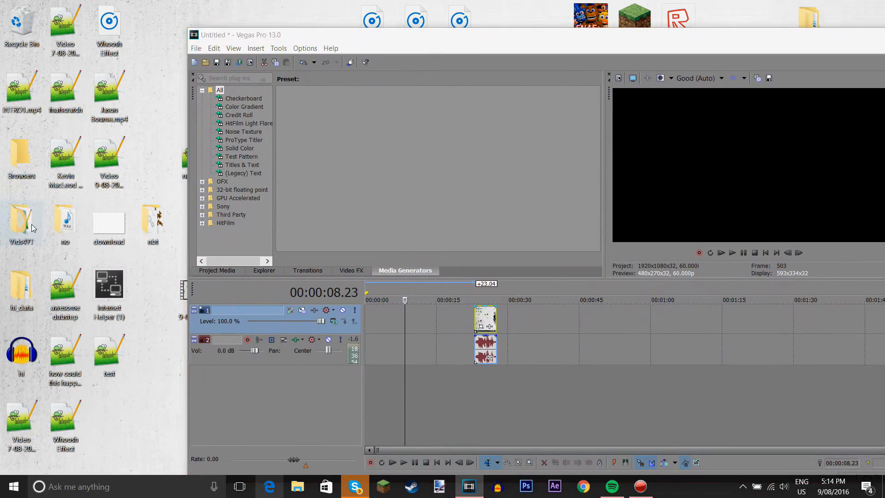
double_click(21, 220)
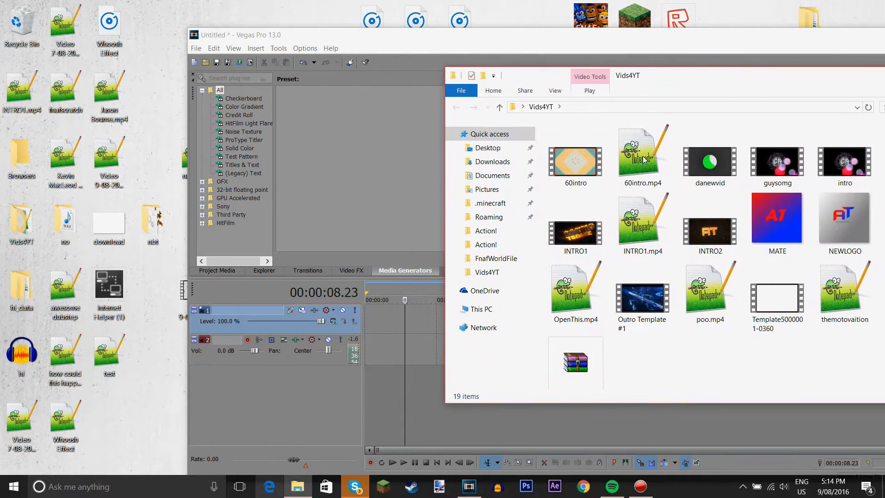
left_click(575, 157)
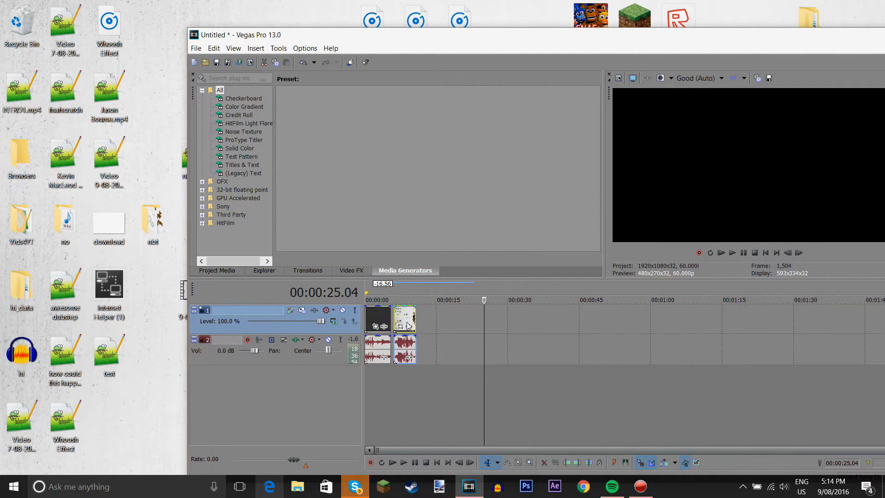
left_click(392, 462)
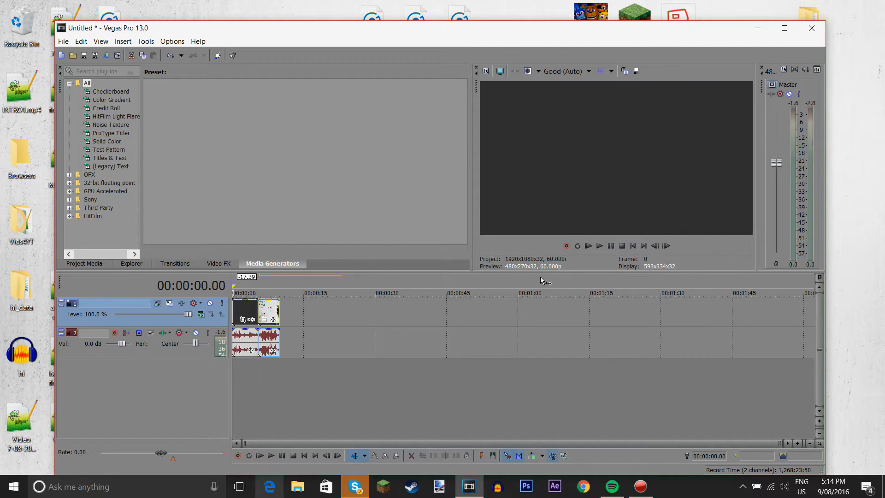
left_click(259, 455)
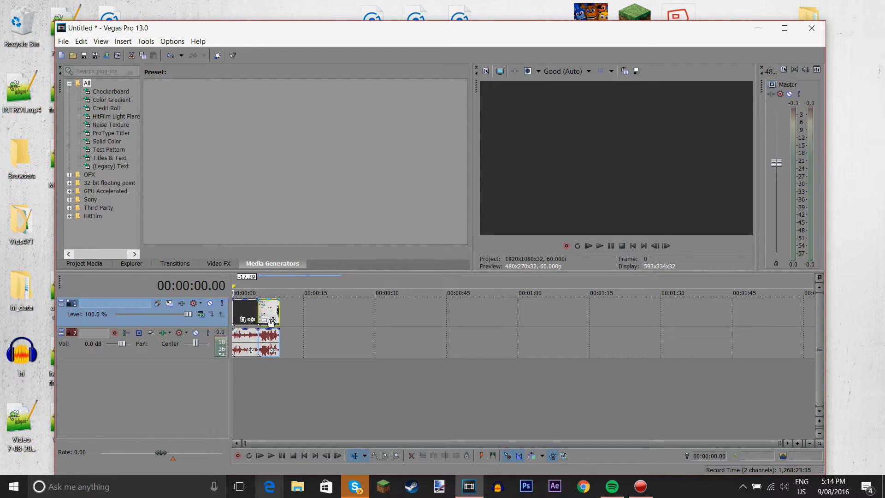
left_click(272, 320)
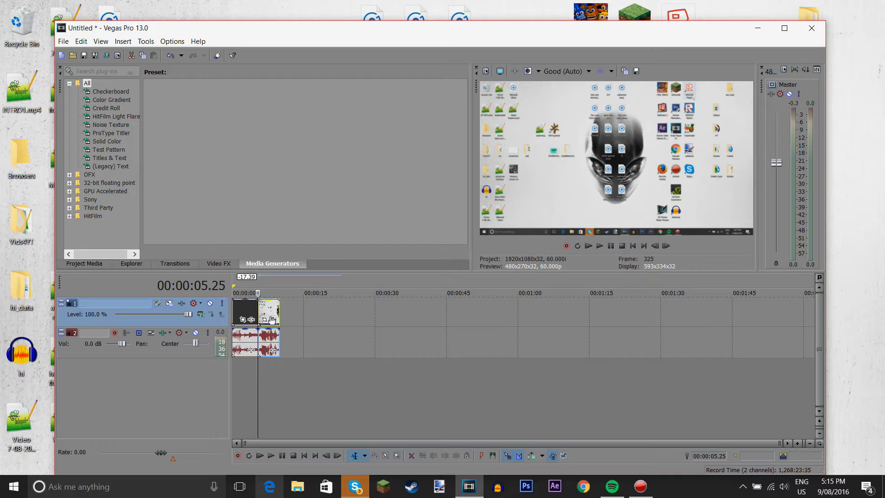
left_click(264, 319)
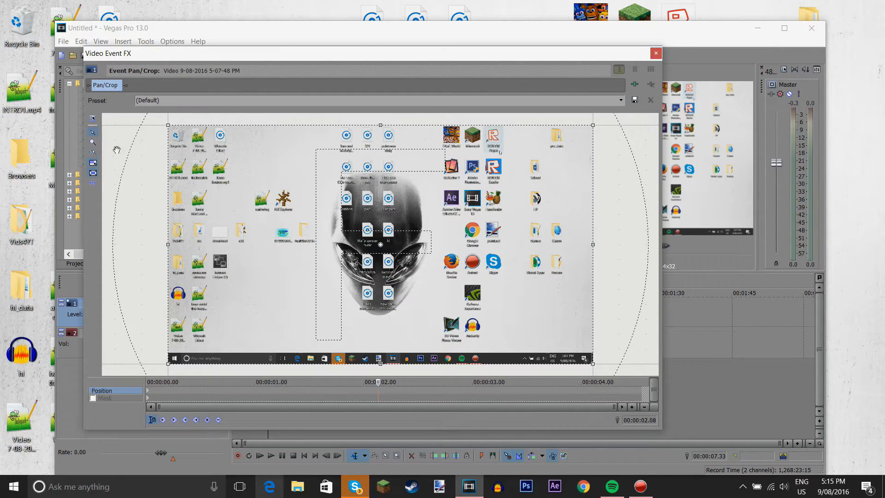
mouse_move(95, 167)
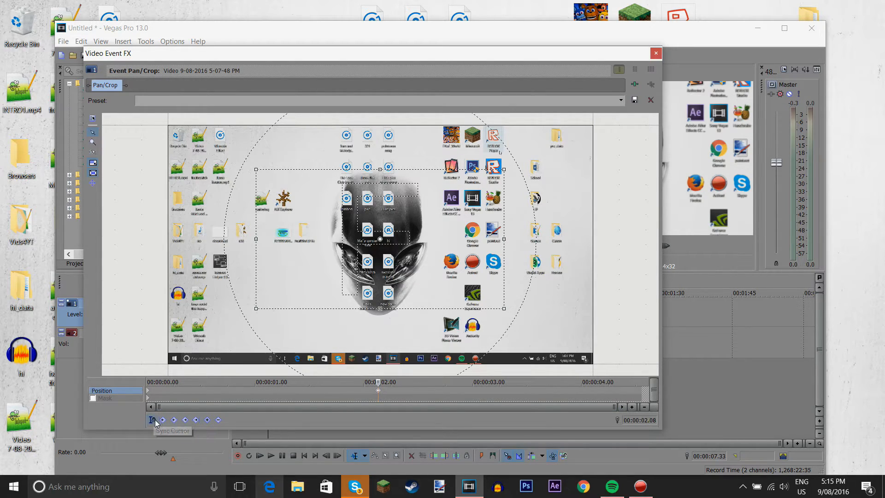
mouse_move(382, 394)
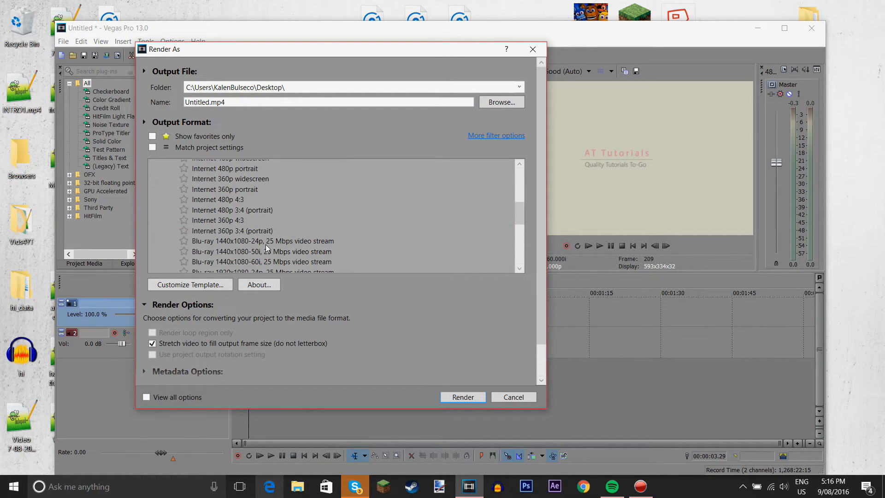
Choose the 60fpsreal MP4 template in Render As after sampling the Blu-ray 1080-60i format
left_click(205, 230)
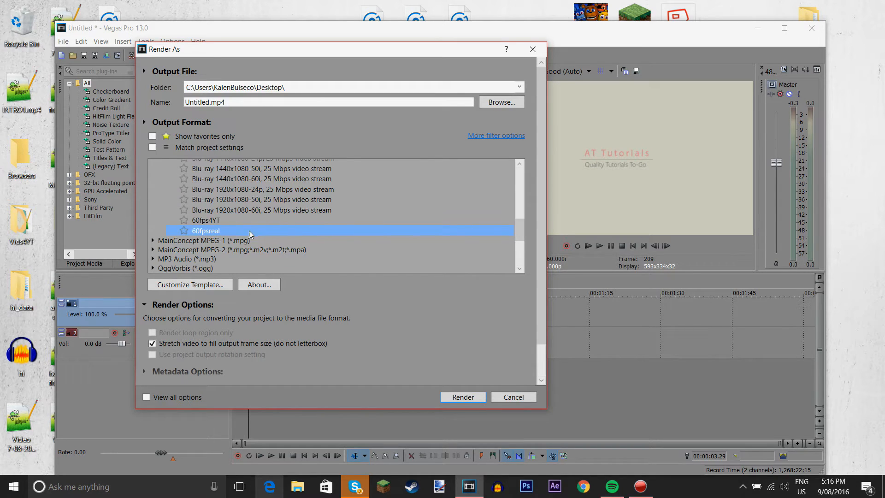
left_click(260, 210)
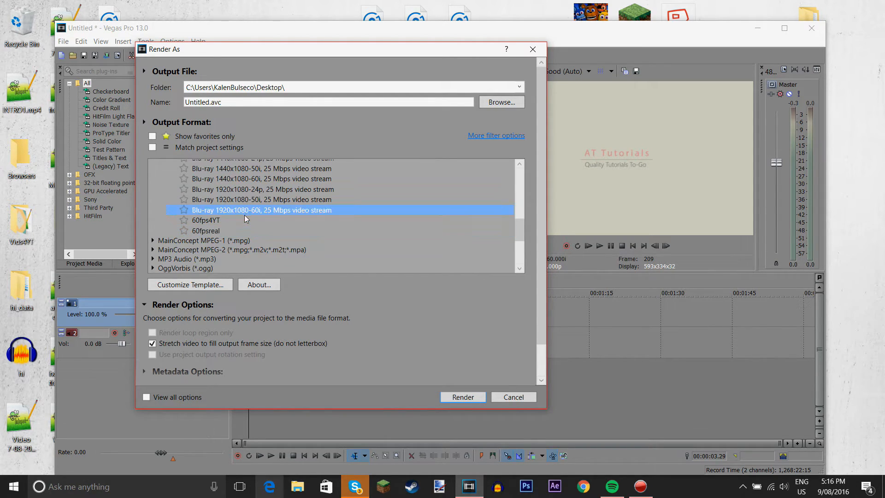
right_click(226, 234)
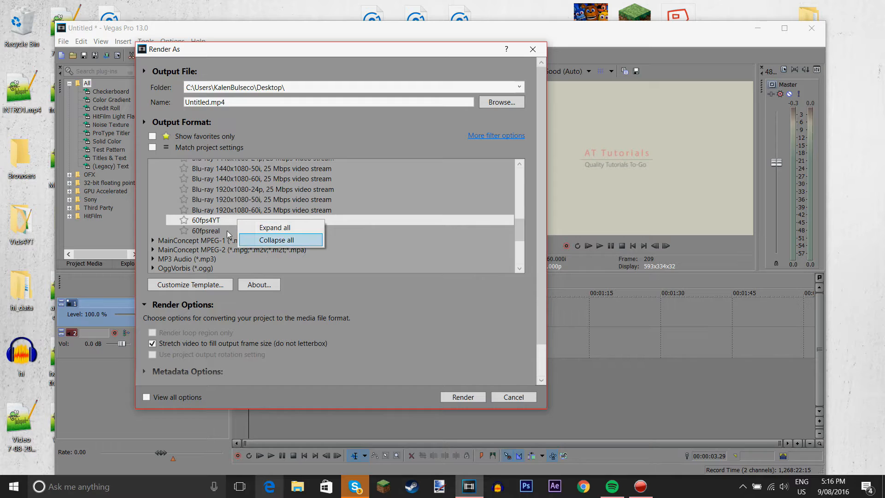
left_click(205, 230)
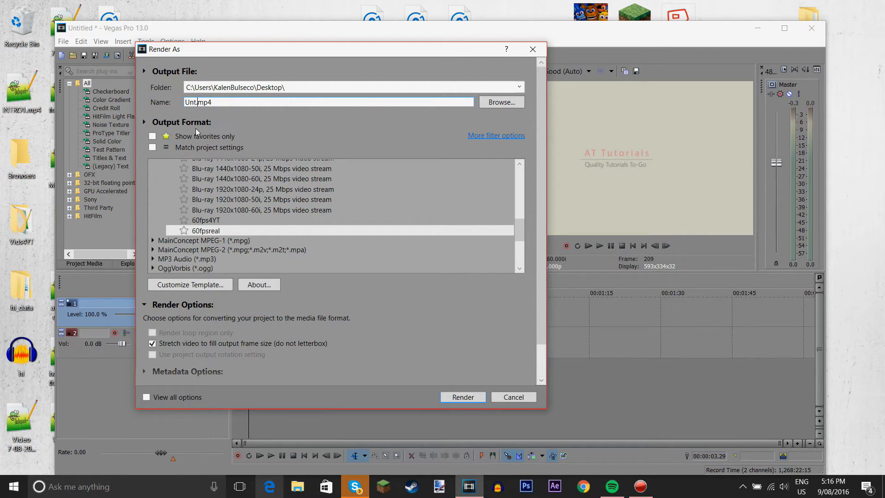
Name the output test.mp4 and start rendering the project
type("etst")
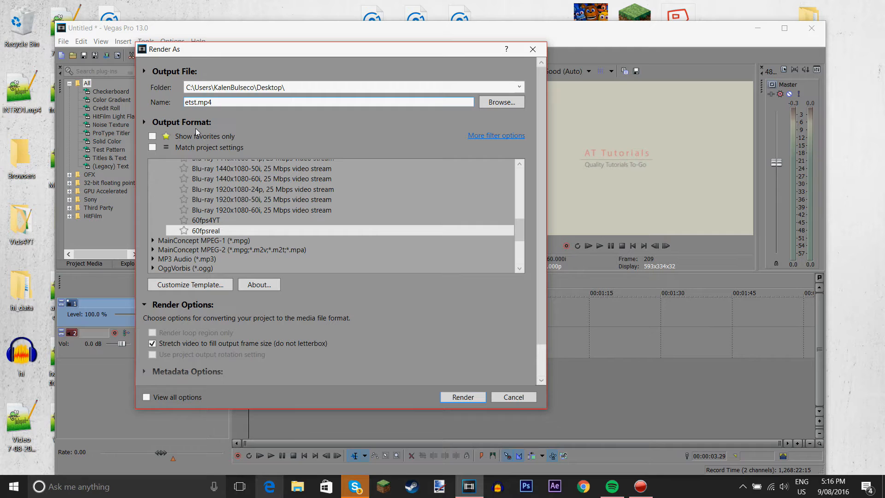
type("test.mp4")
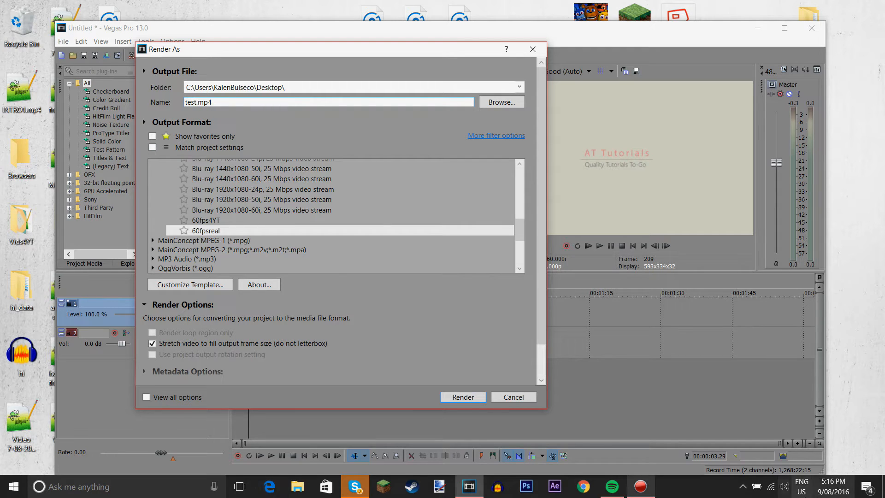
left_click(462, 396)
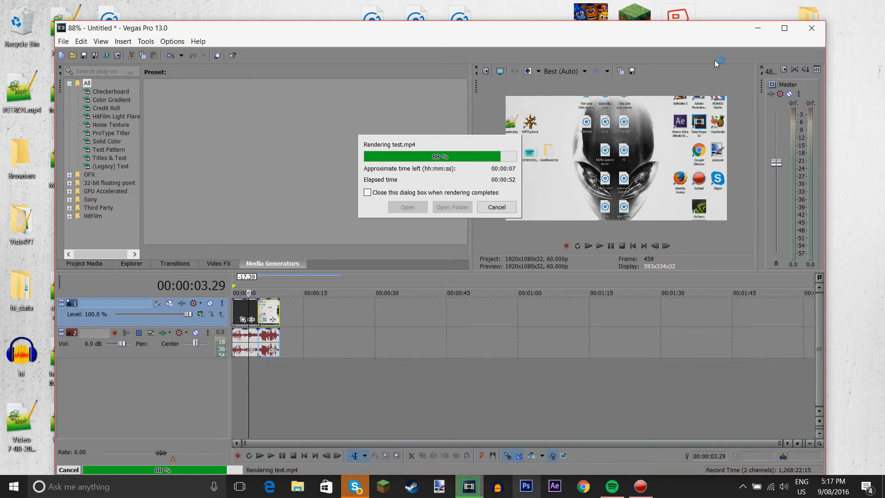
mouse_move(521, 39)
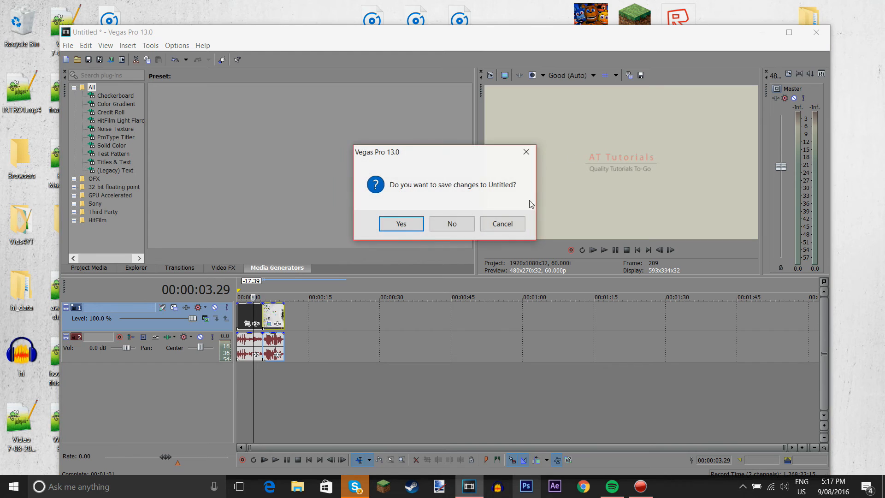
Close Vegas without saving and delete the test audio file from the desktop
left_click(451, 223)
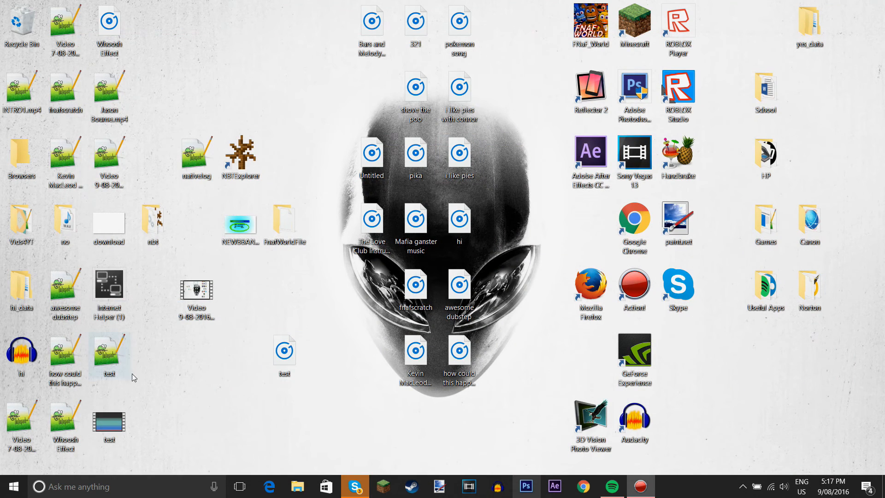
right_click(285, 356)
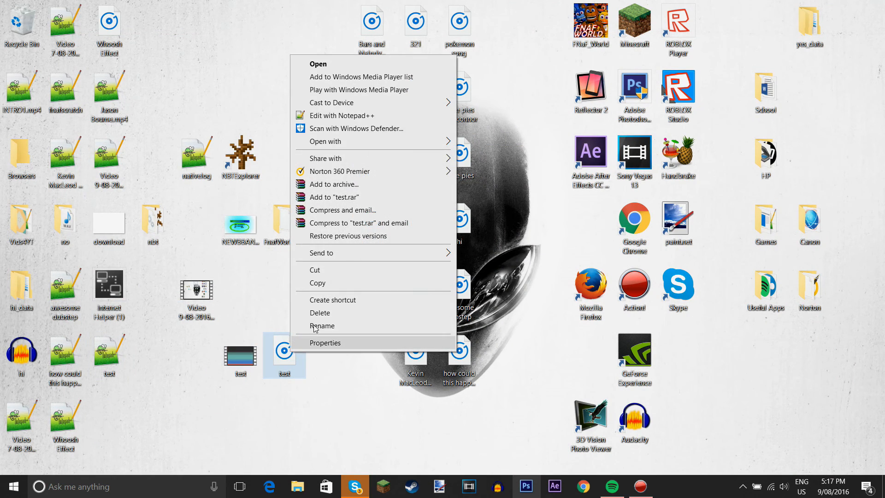
left_click(318, 63)
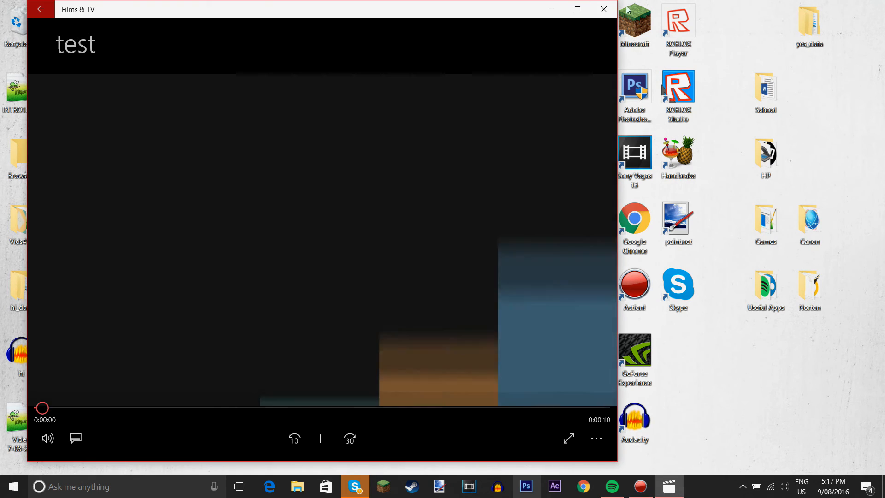
Watch test.mp4 full-screen in Films & TV, then start deleting the rendered video
left_click(577, 9)
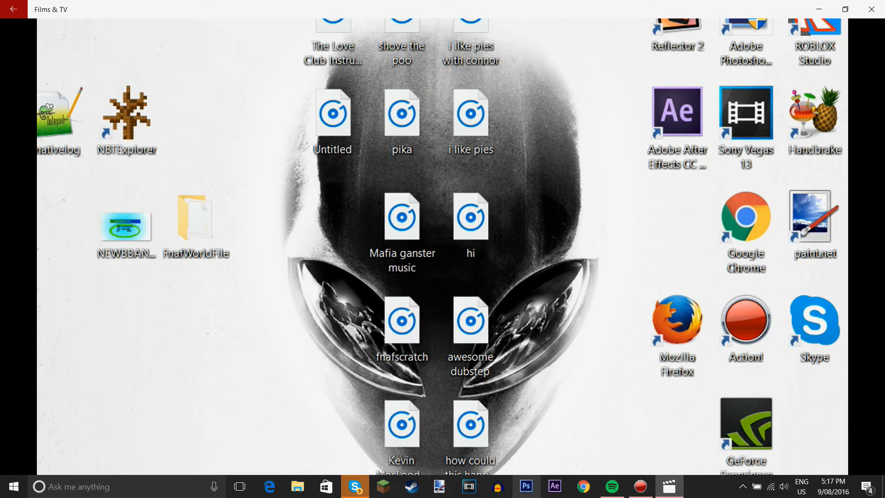
left_click(871, 9)
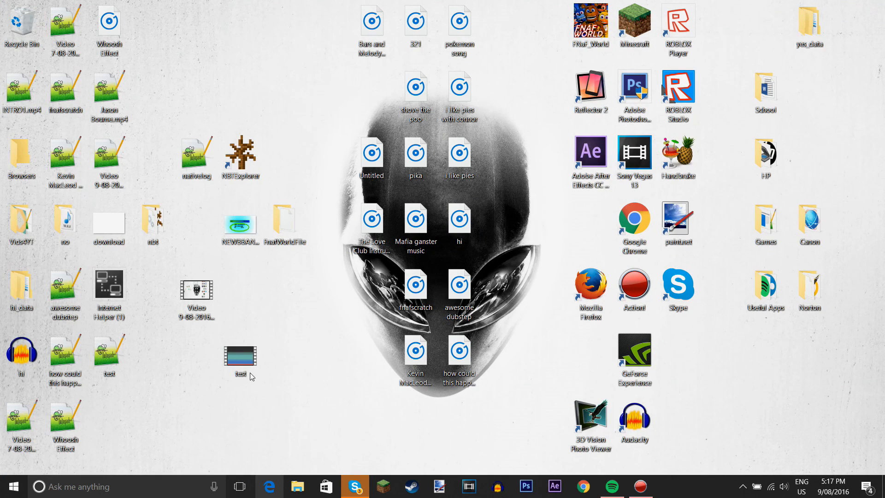
right_click(240, 361)
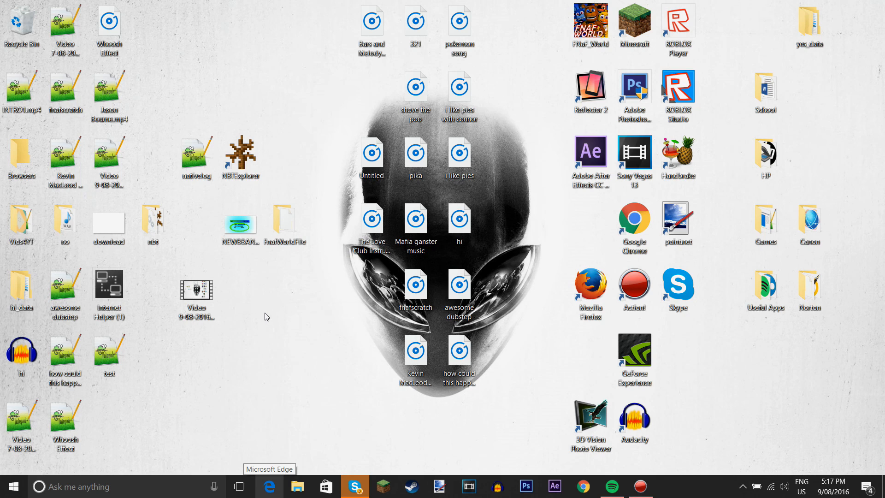
mouse_move(286, 322)
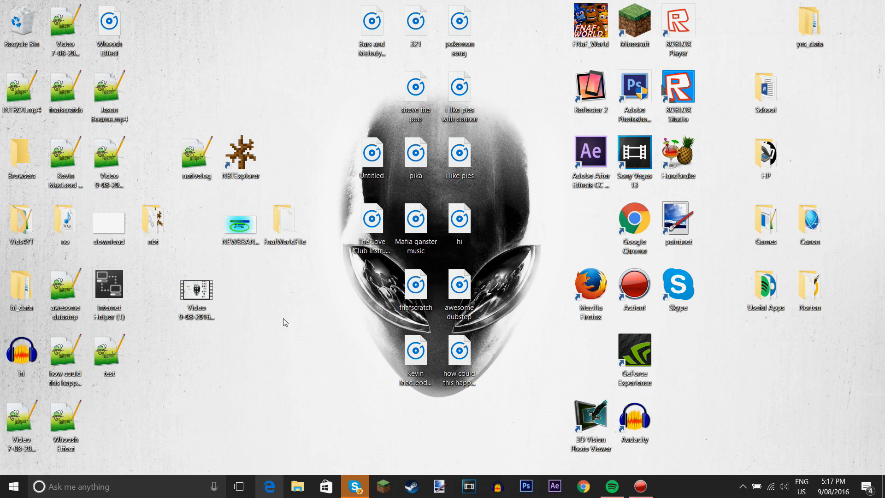